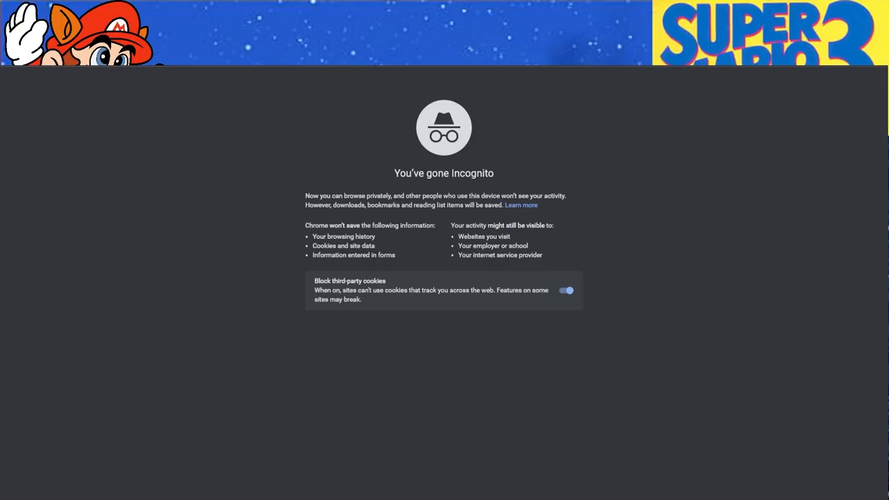
# Step: Load twitch.tv from the incognito address bar and reach Twitch's Browse page of game categories
pyautogui.write('twi')
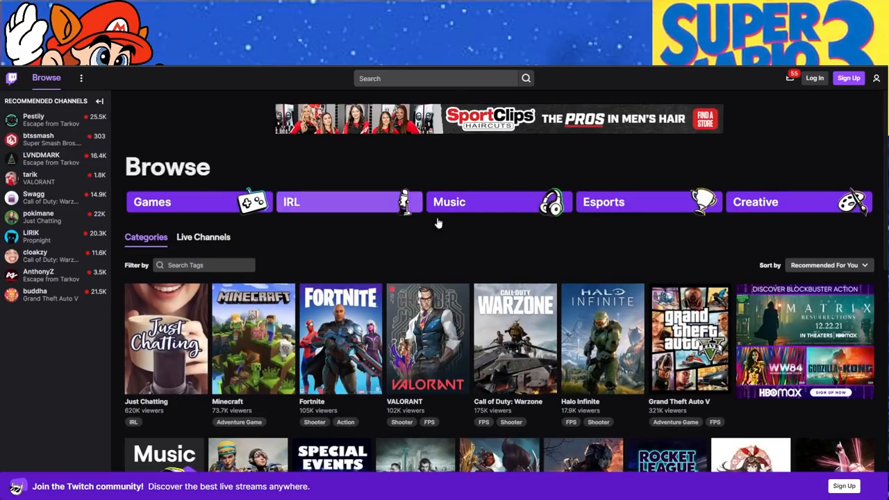
pyautogui.moveTo(483, 103)
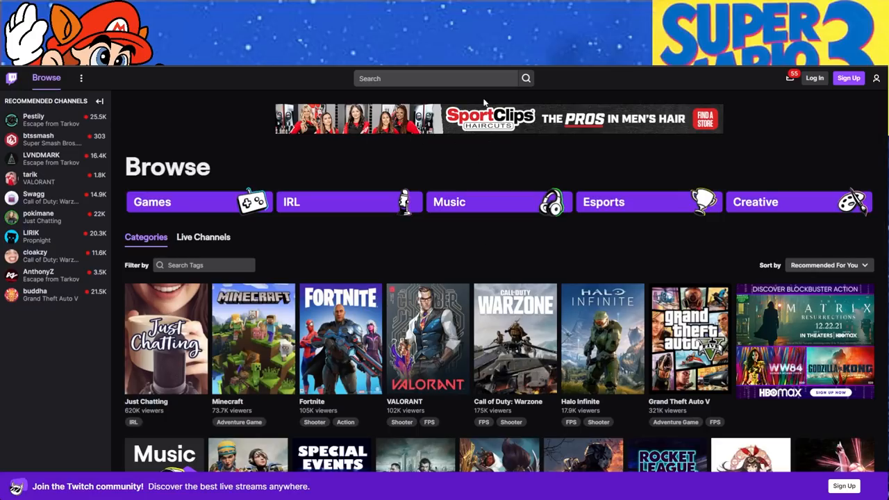
# Step: Search Twitch for Super Mario Bros. 3 via the suggestion and scroll the channel, category and video results
pyautogui.write('Super Mario Bro')
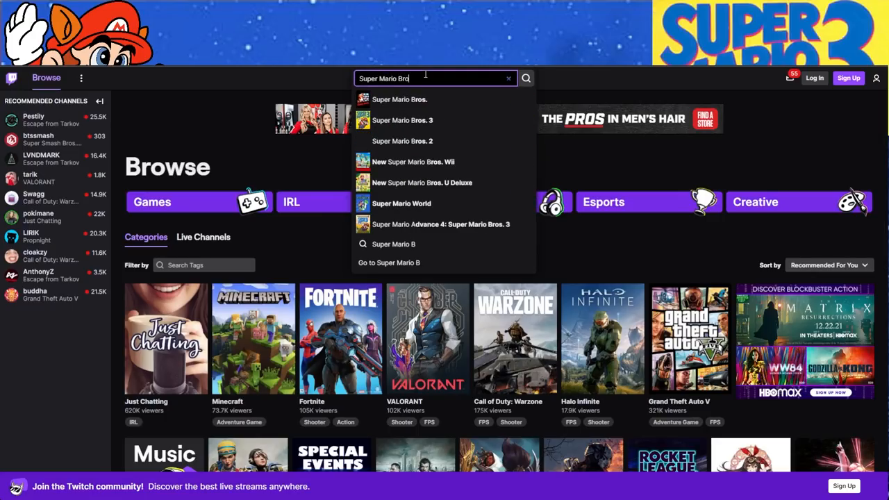
pyautogui.click(403, 120)
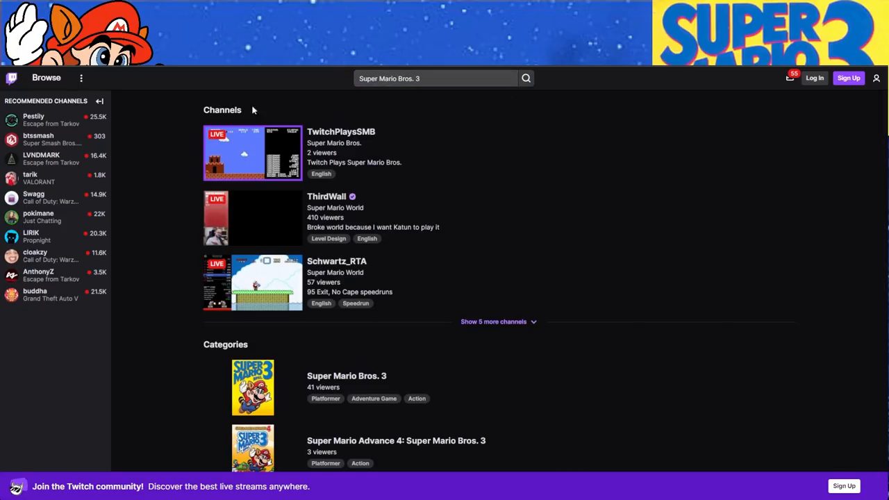
pyautogui.moveTo(257, 133)
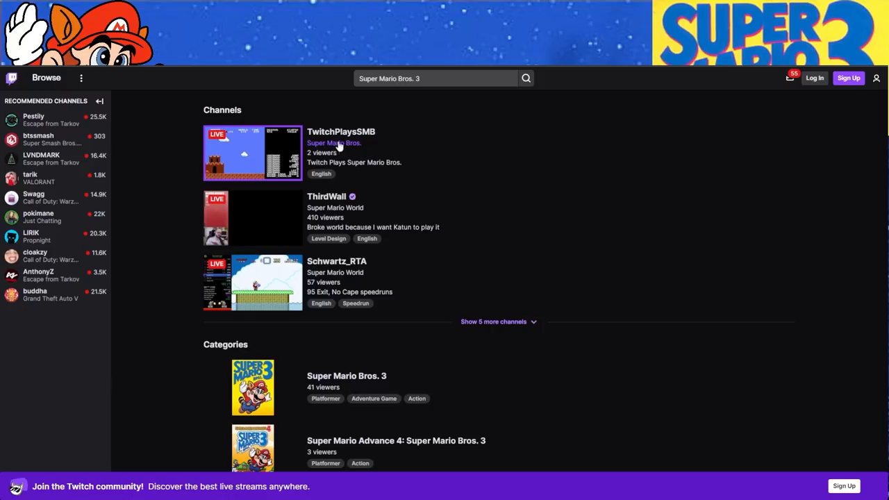
pyautogui.moveTo(383, 236)
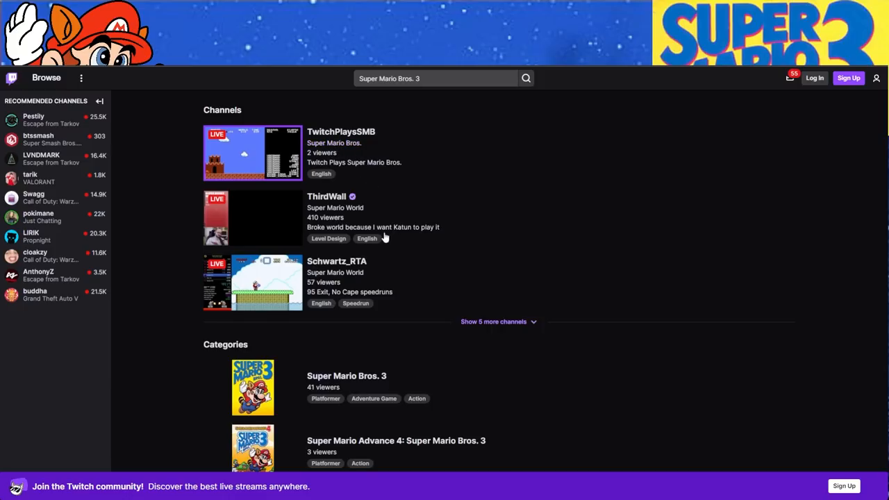
pyautogui.scroll(-3)
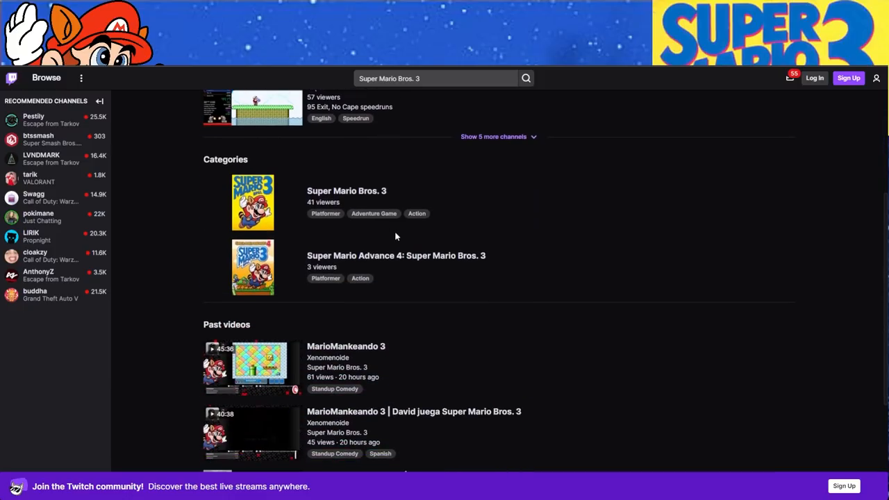
pyautogui.moveTo(344, 191)
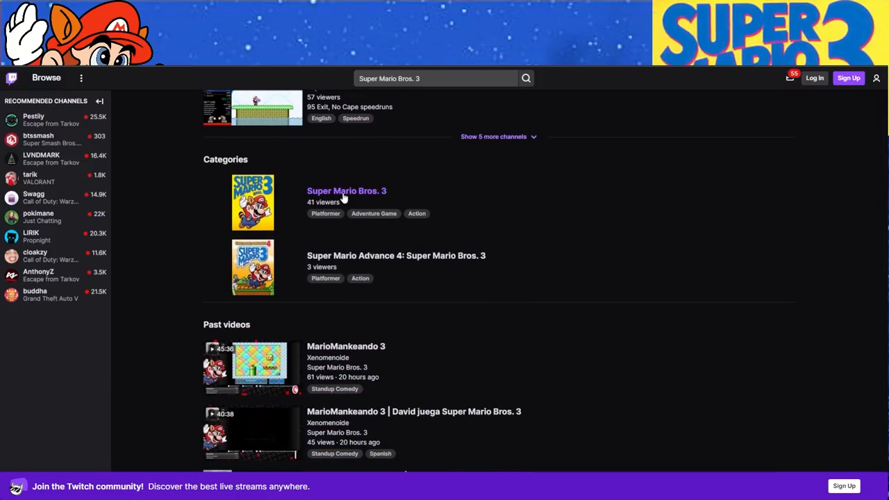
# Step: Open the Super Mario Bros. 3 category page from the search results' Categories list
pyautogui.click(346, 190)
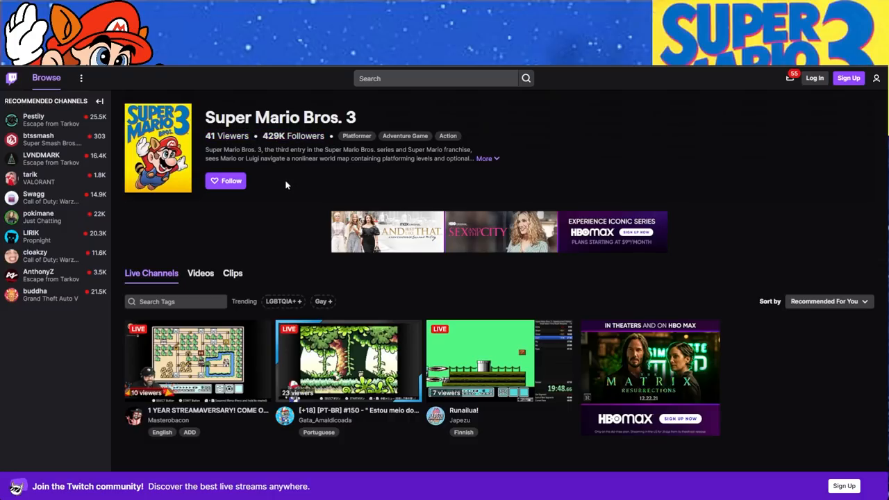
pyautogui.moveTo(289, 225)
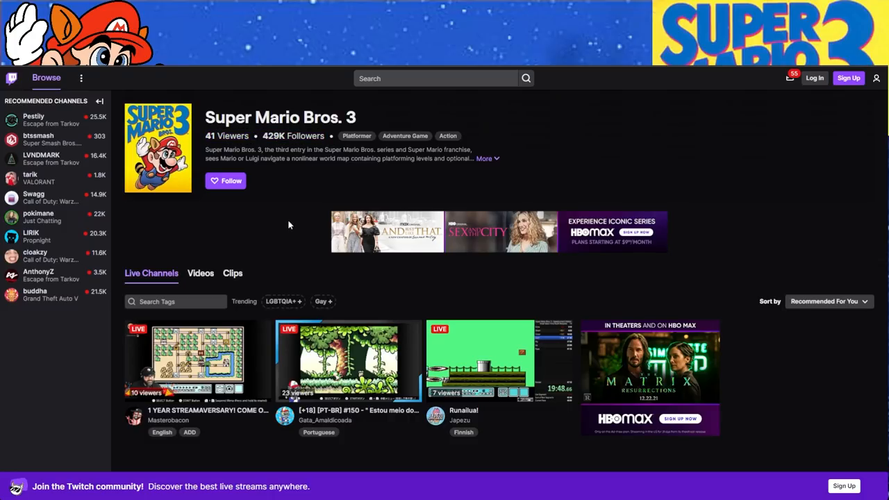
pyautogui.moveTo(283, 217)
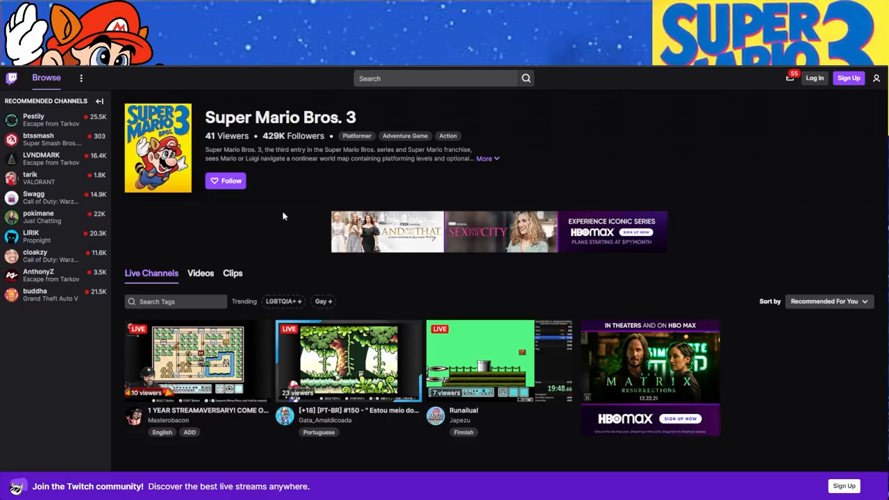
pyautogui.moveTo(481, 191)
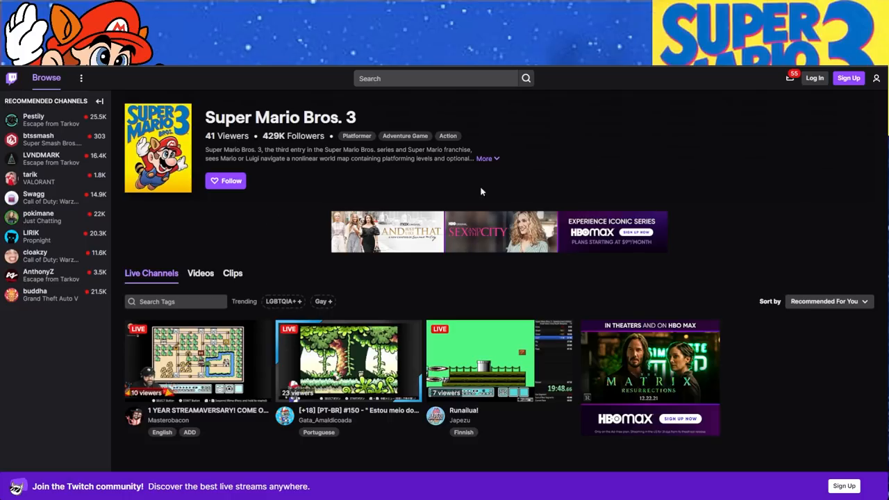
pyautogui.moveTo(750, 144)
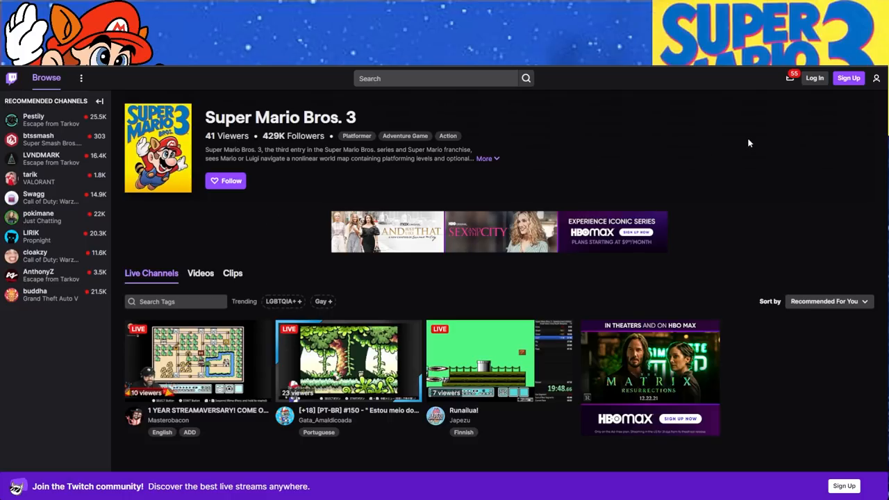
pyautogui.moveTo(381, 211)
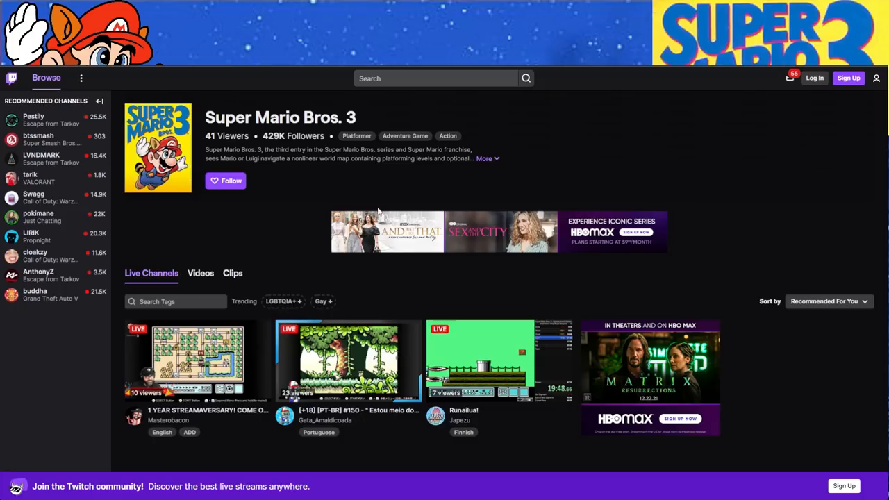
pyautogui.moveTo(273, 219)
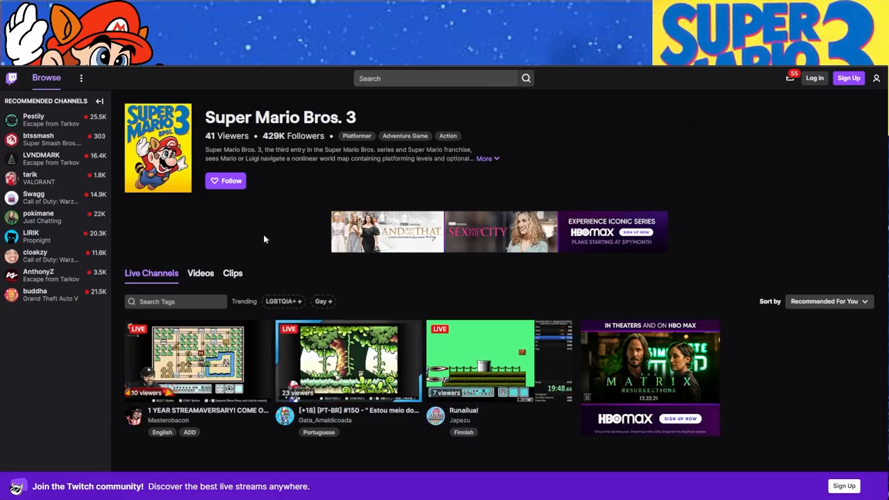
pyautogui.moveTo(348, 370)
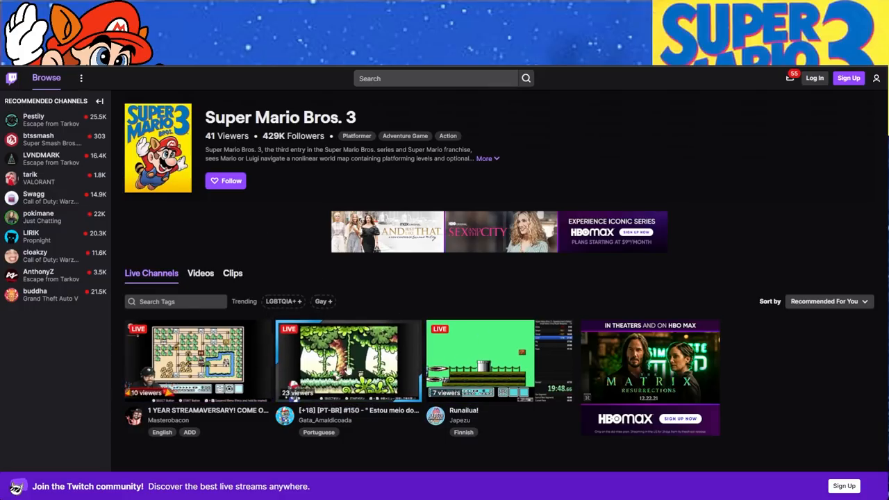
pyautogui.moveTo(489, 358)
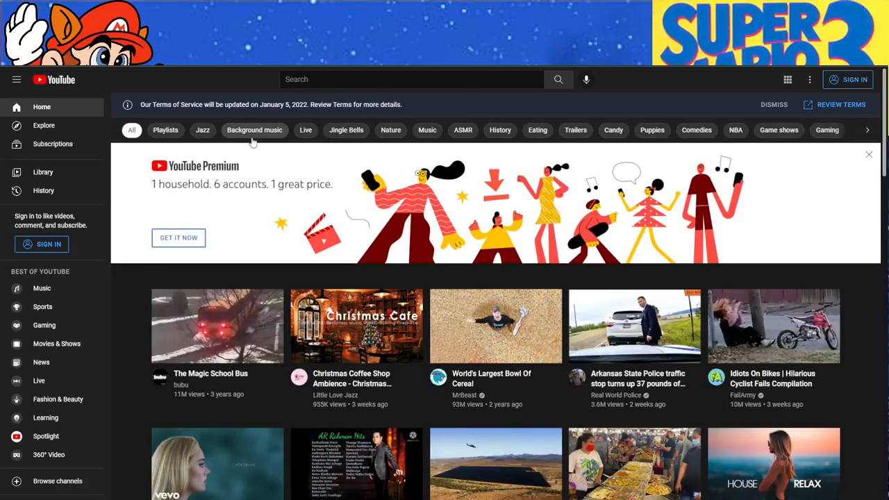
# Step: Search YouTube for Super Mario Bros. 3 and browse the first pages of walkthrough and speedrun results
pyautogui.click(411, 78)
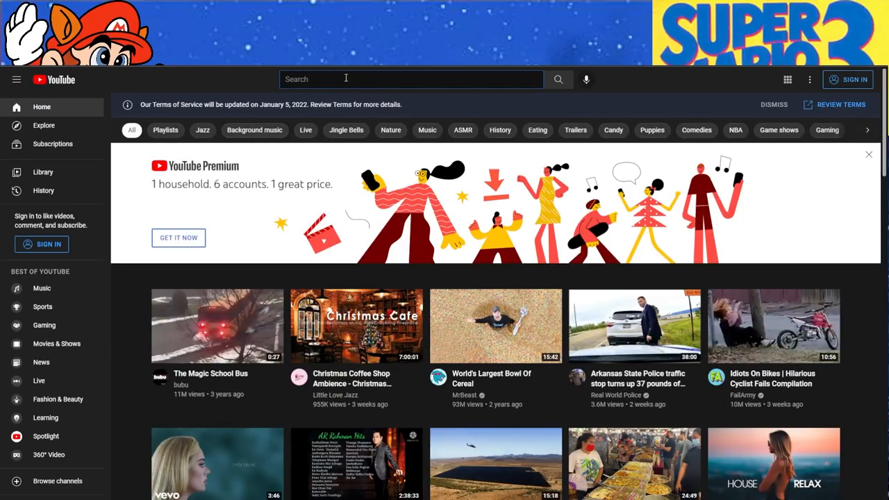
pyautogui.write('Super Mario Bros. 3')
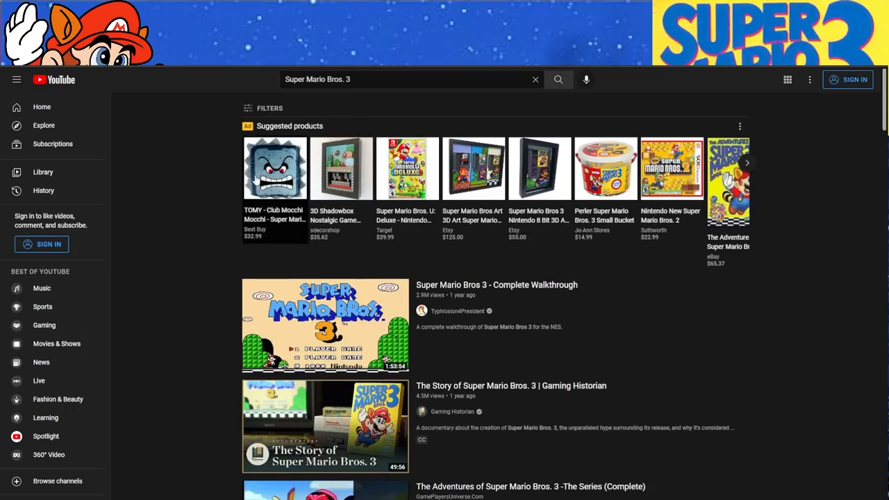
pyautogui.scroll(-3)
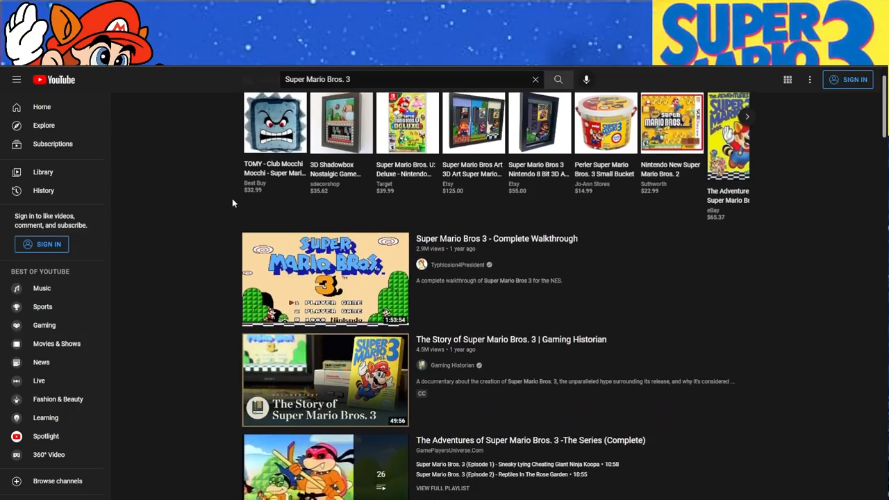
pyautogui.scroll(-3)
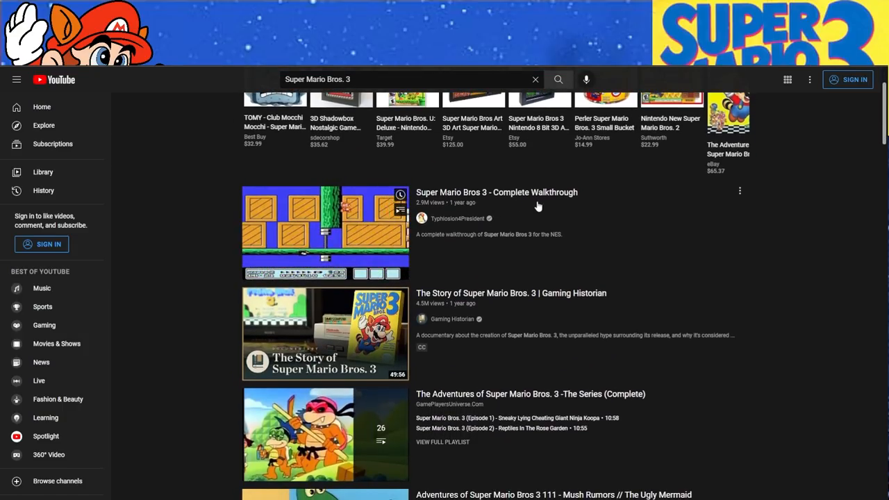
pyautogui.scroll(-3)
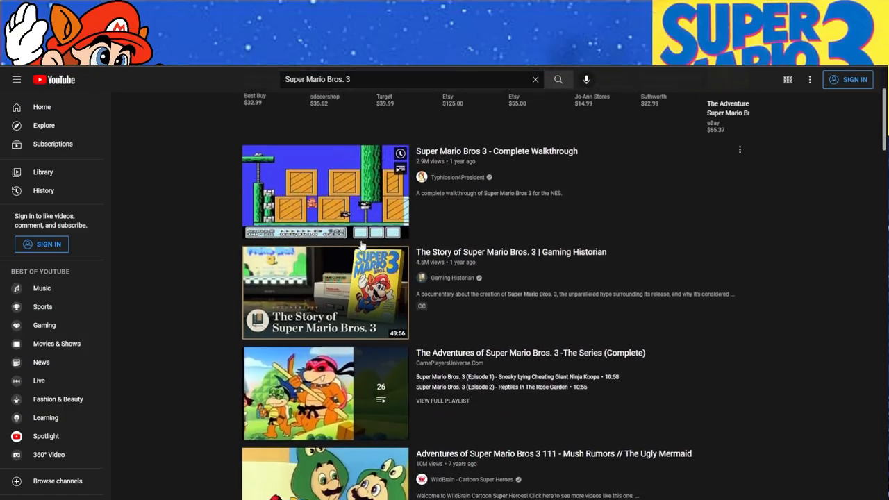
pyautogui.scroll(-3)
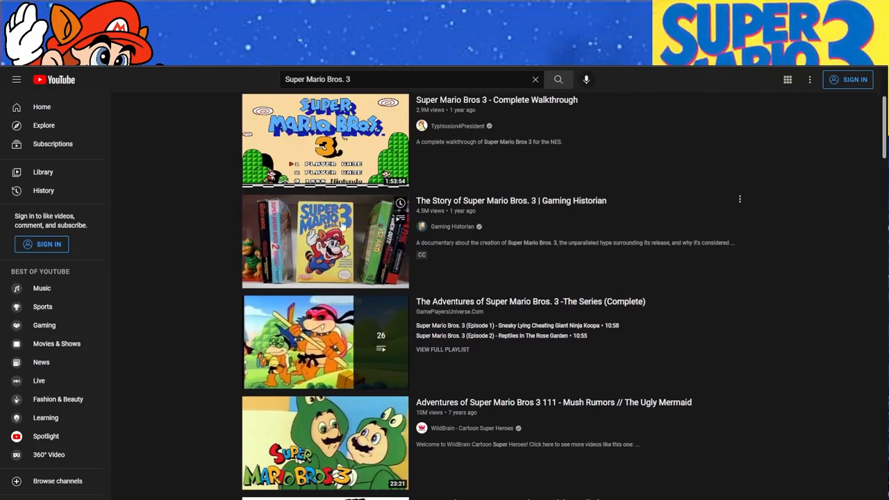
pyautogui.moveTo(467, 248)
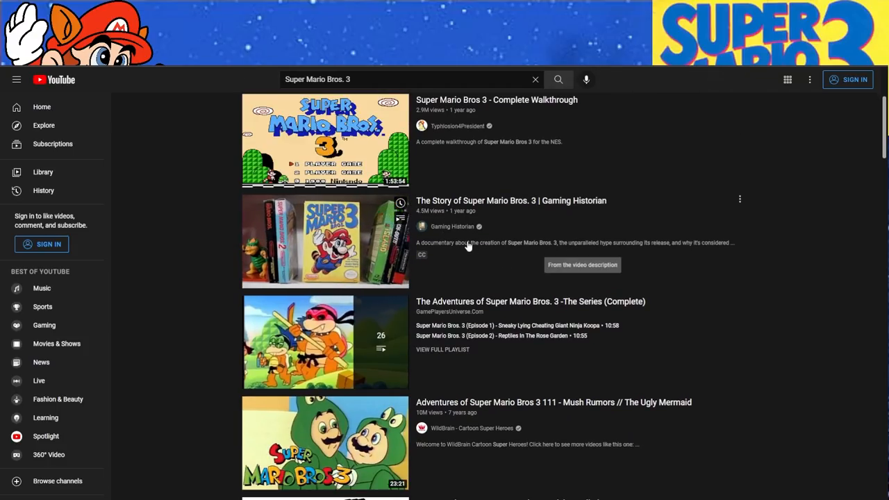
pyautogui.scroll(-3)
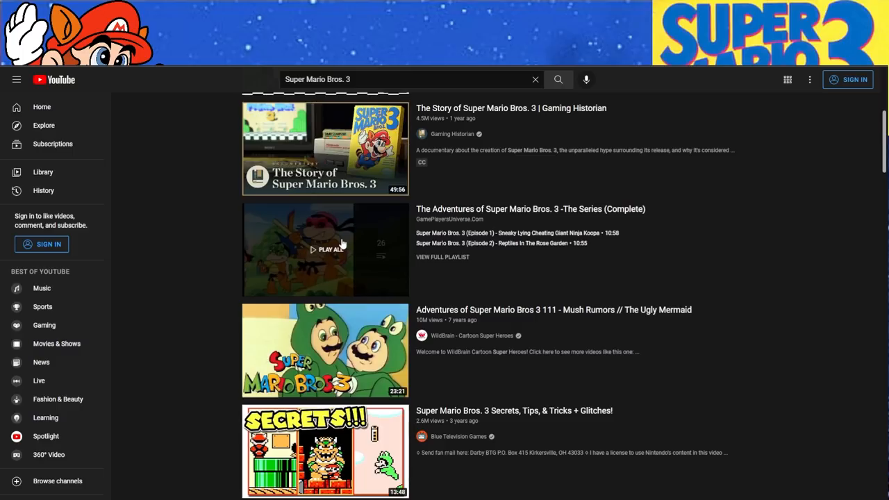
pyautogui.scroll(-3)
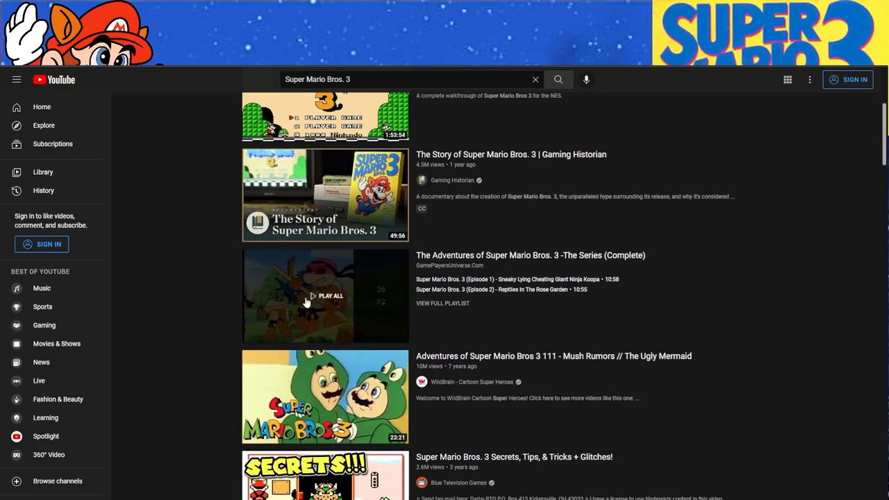
pyautogui.moveTo(291, 344)
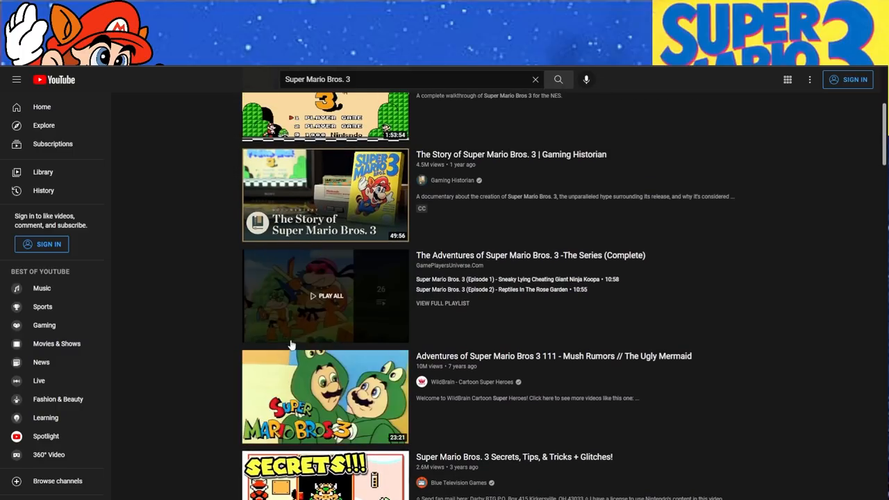
pyautogui.moveTo(278, 283)
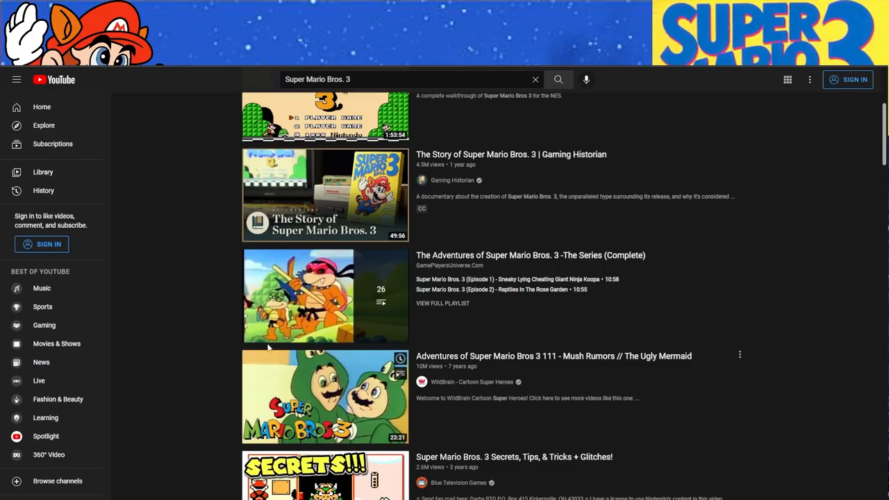
# Step: Continue down the Super Mario Bros. 3 results, return to the top and bring up the search suggestions
pyautogui.scroll(-3)
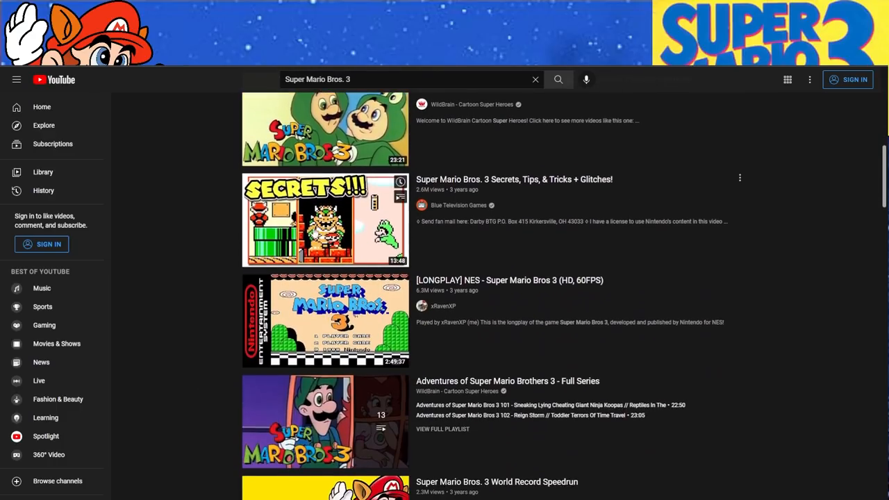
pyautogui.scroll(-3)
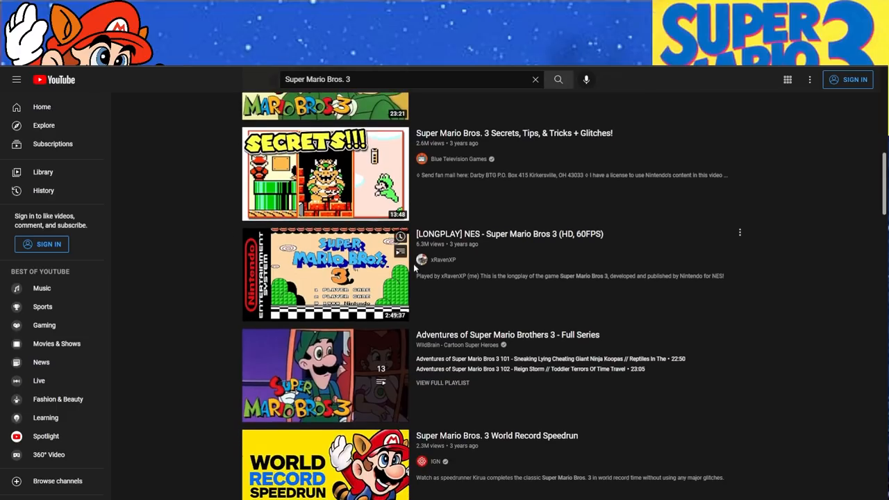
pyautogui.scroll(-3)
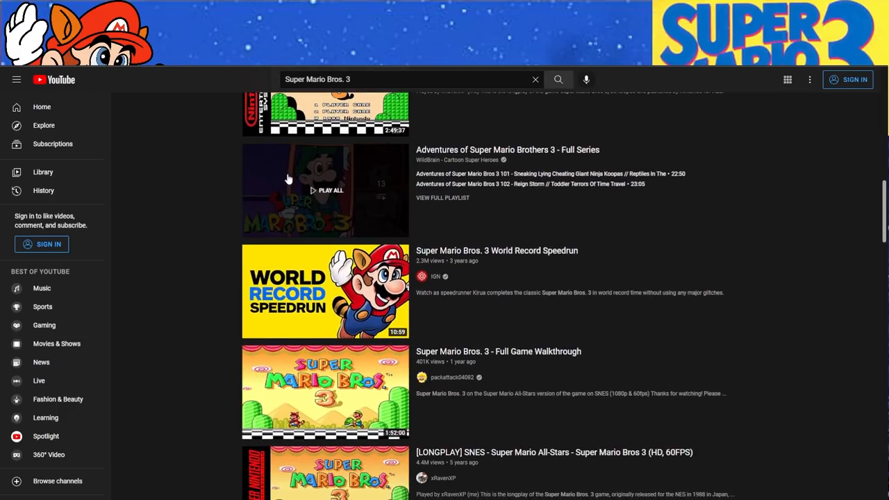
pyautogui.moveTo(325, 292)
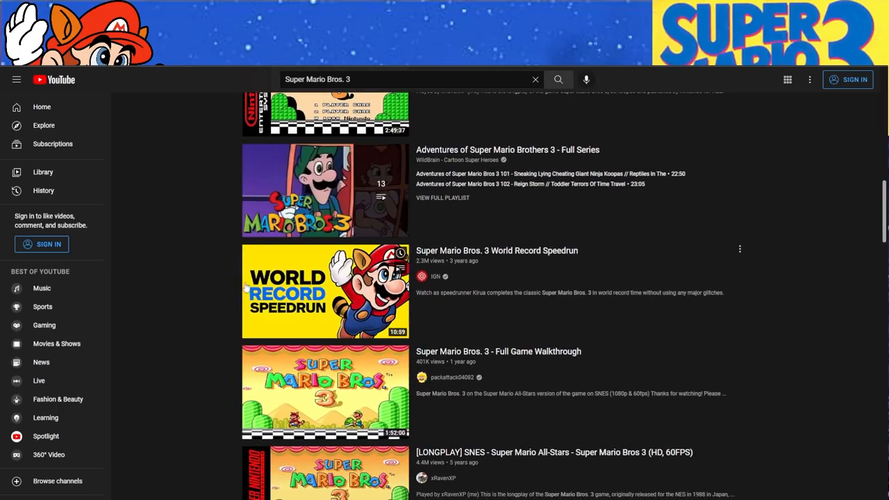
pyautogui.scroll(-3)
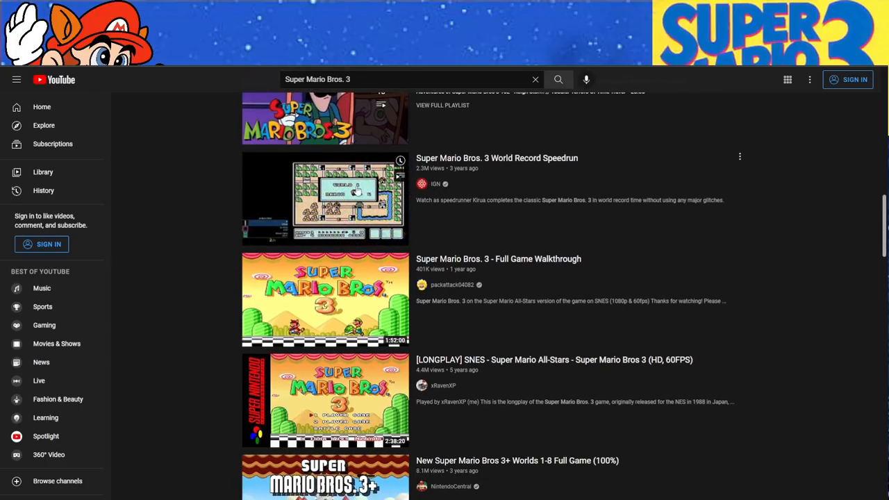
pyautogui.scroll(-3)
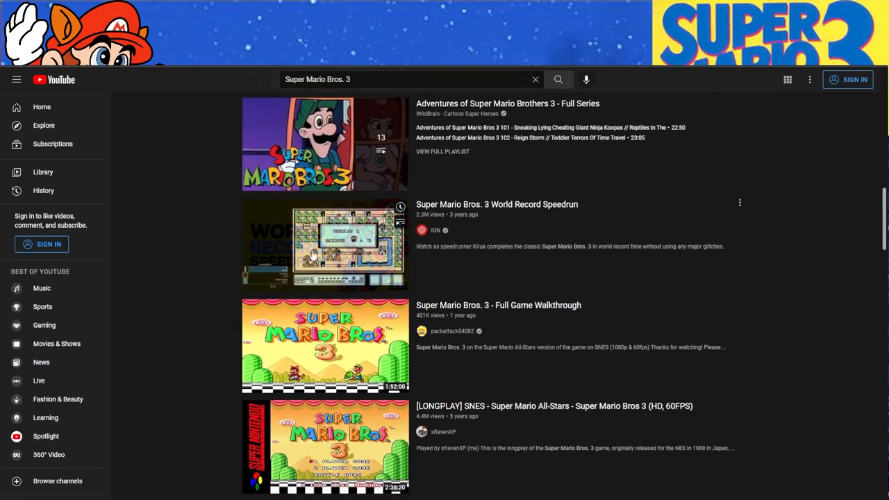
pyautogui.scroll(-3)
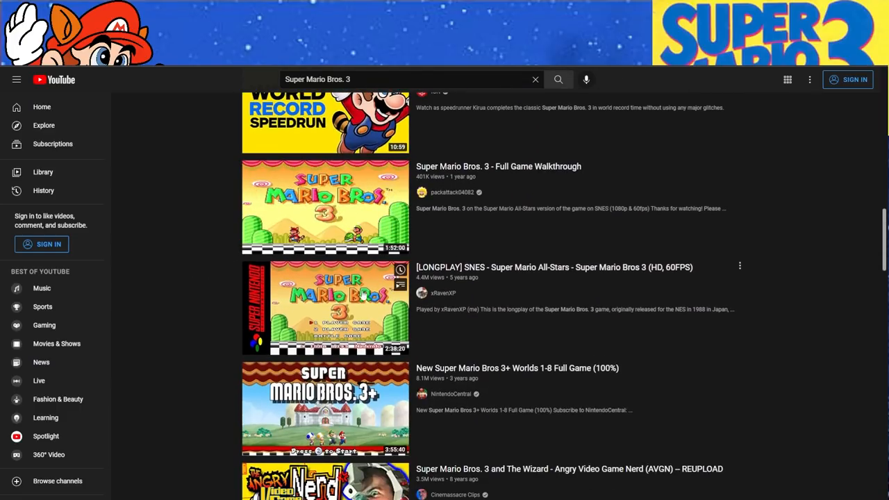
pyautogui.scroll(-3)
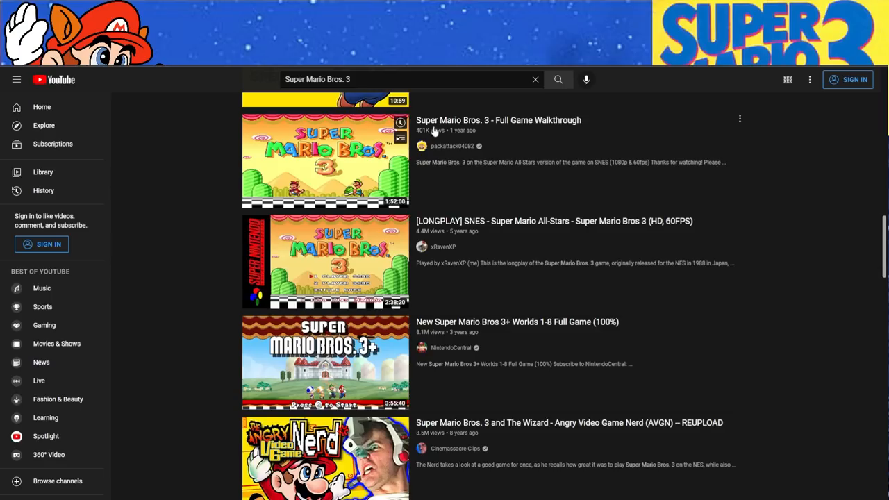
pyautogui.scroll(-3)
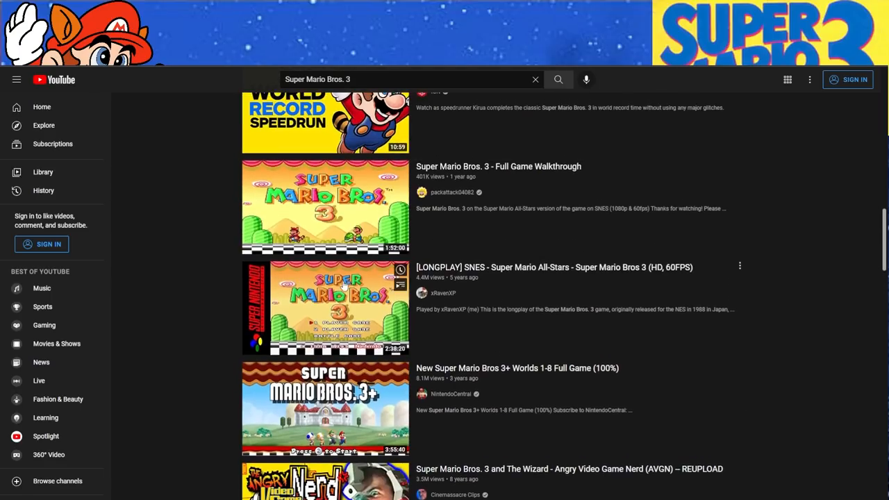
pyautogui.scroll(-3)
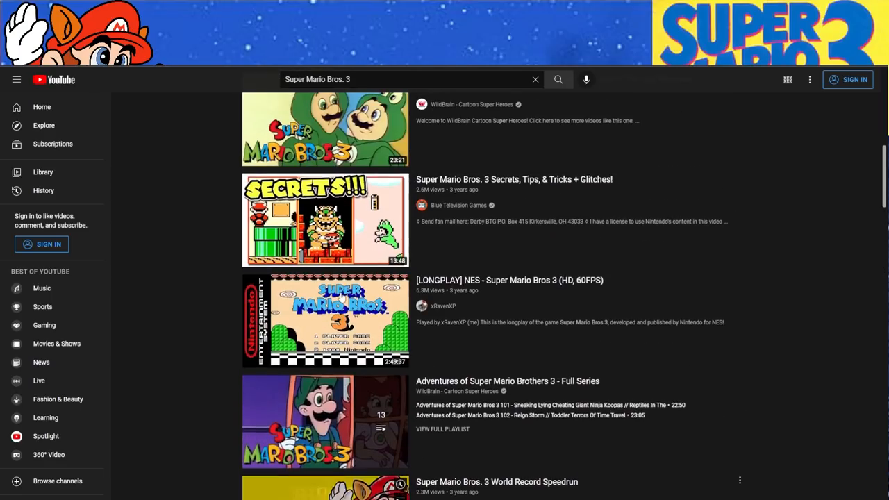
pyautogui.scroll(3)
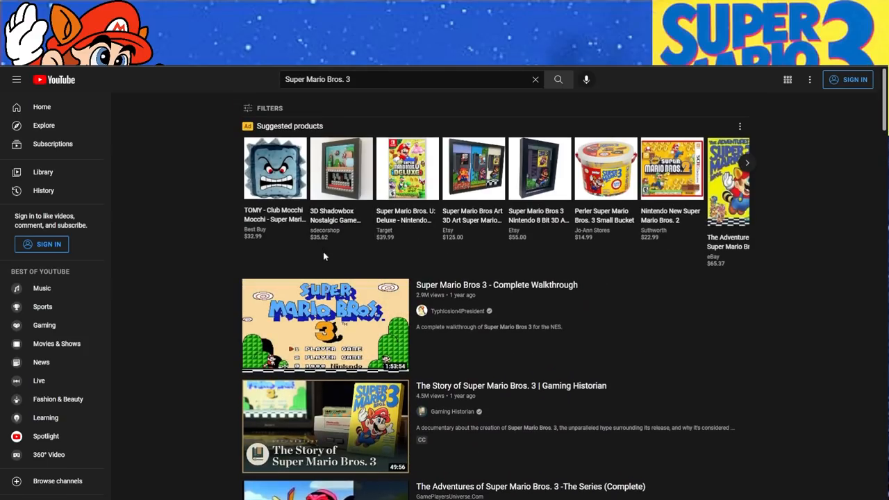
pyautogui.click(410, 78)
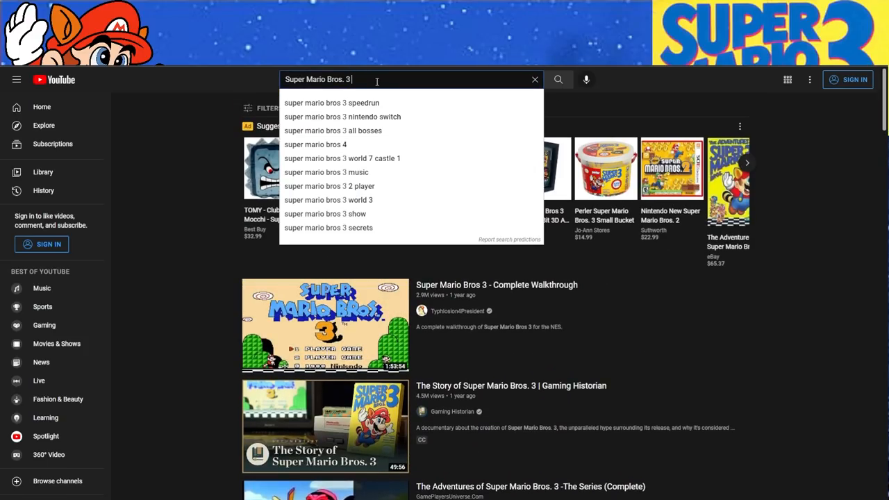
# Step: Search 'super mario bros 3 speedrun' from the suggestions and browse the world record and TAS results
pyautogui.click(330, 103)
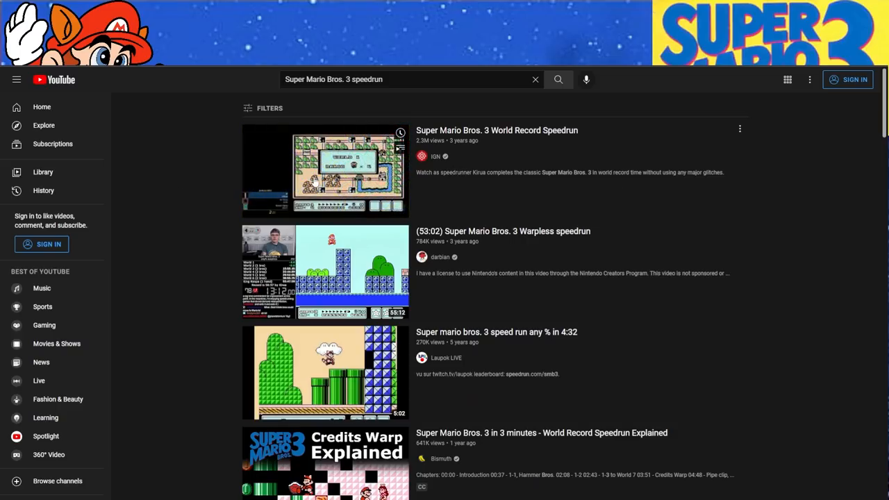
pyautogui.moveTo(325, 171)
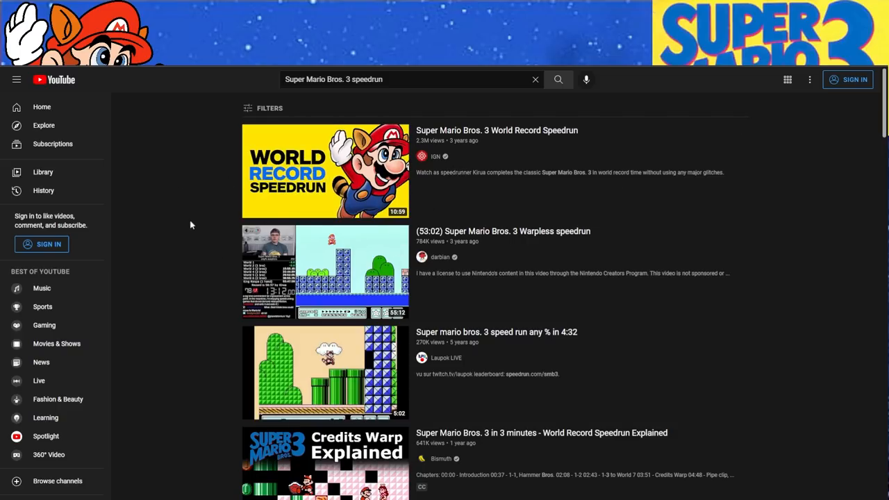
pyautogui.scroll(-3)
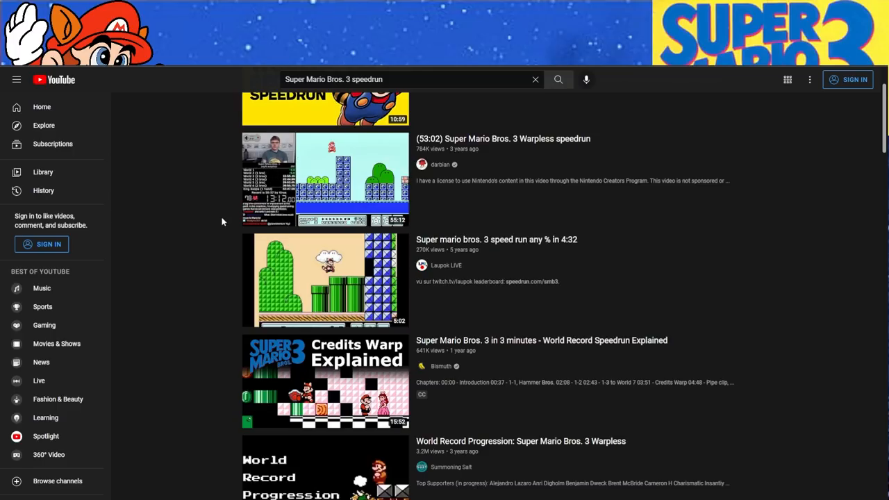
pyautogui.scroll(-3)
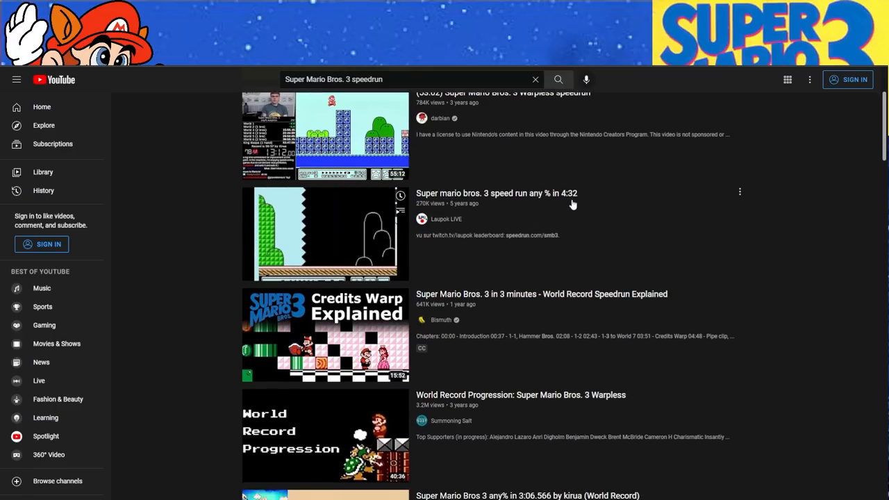
pyautogui.scroll(-3)
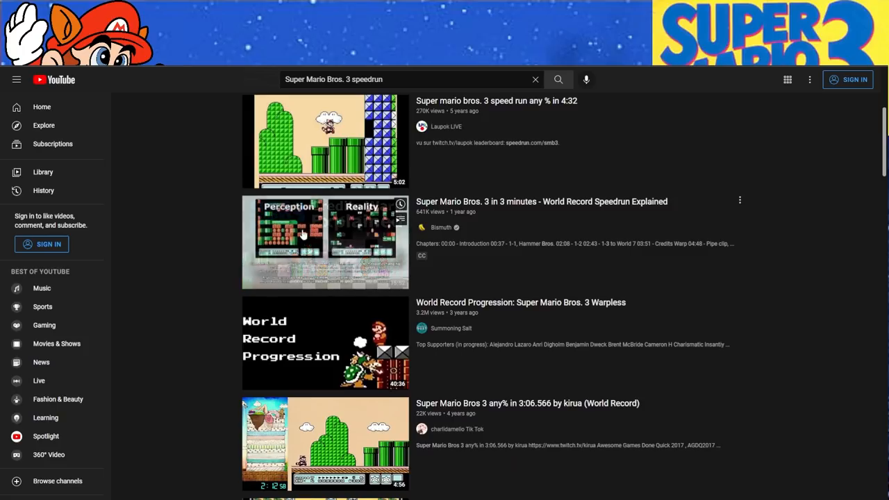
pyautogui.scroll(-3)
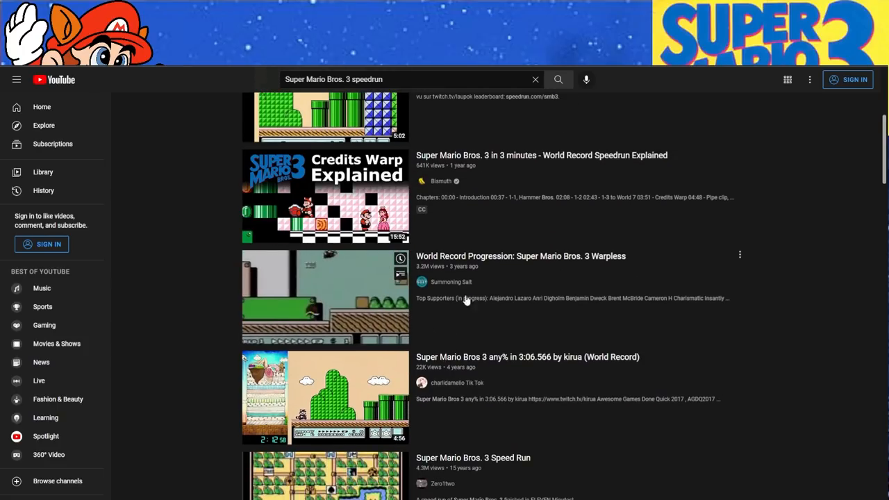
pyautogui.scroll(-3)
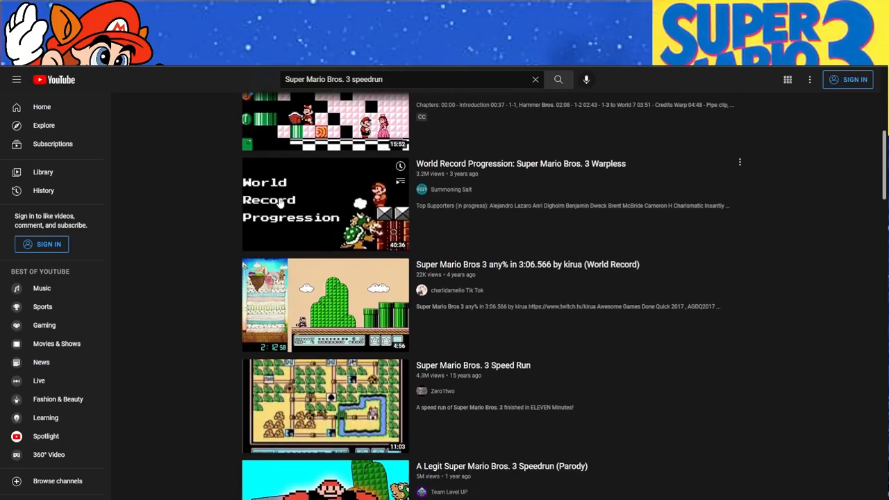
pyautogui.scroll(-3)
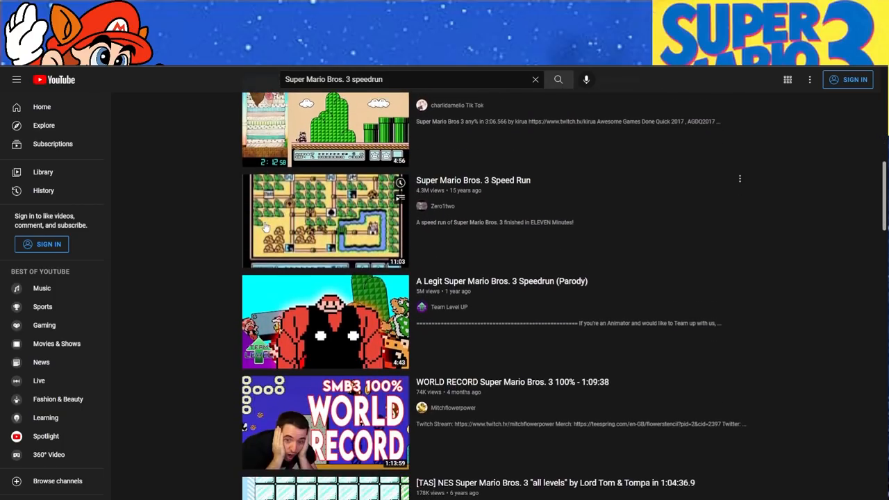
# Step: Keep scrolling through the speedrun results, moving up and down over the later videos
pyautogui.scroll(-3)
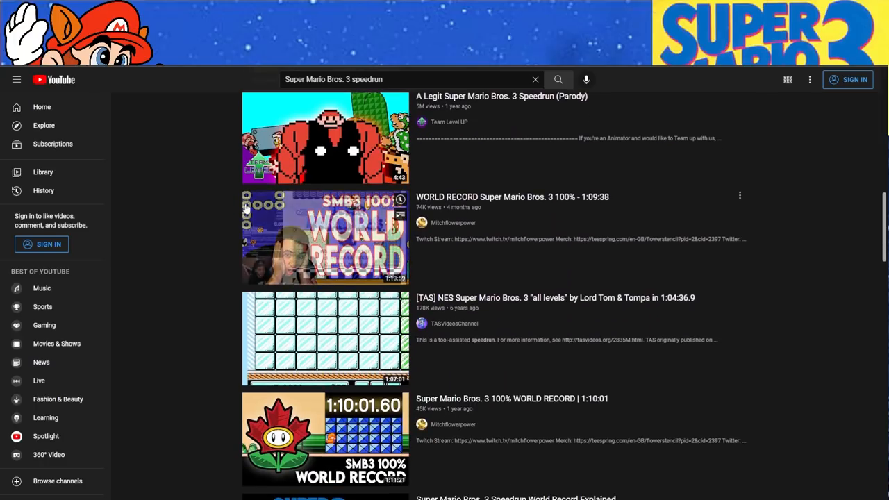
pyautogui.scroll(-3)
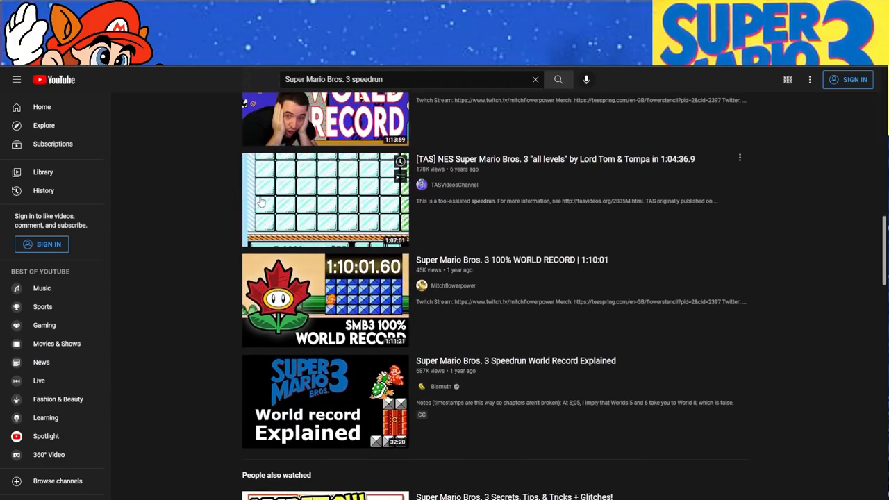
pyautogui.moveTo(248, 261)
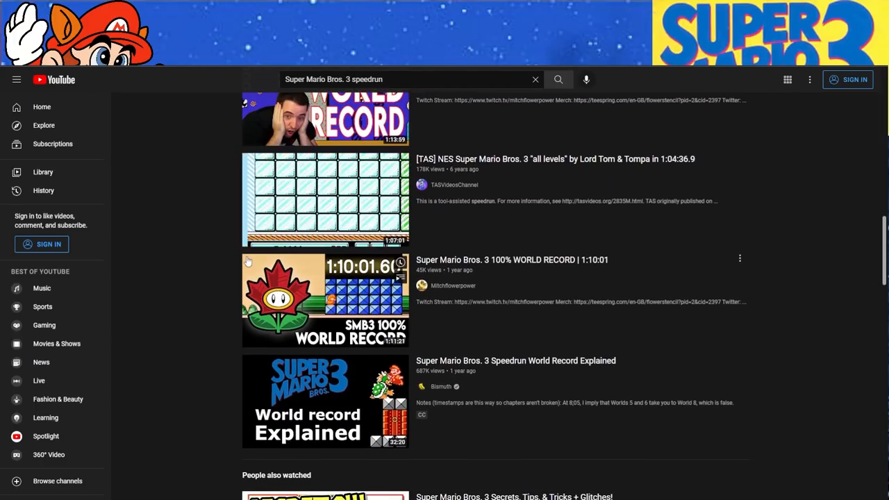
pyautogui.scroll(-3)
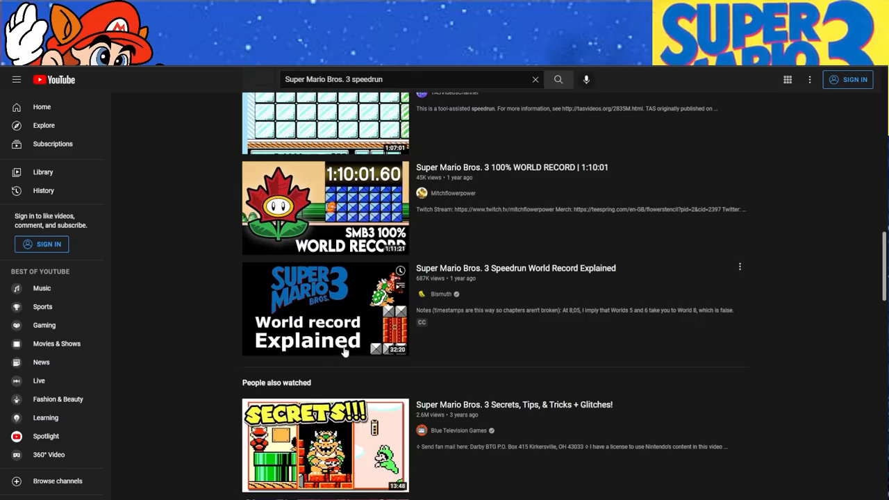
pyautogui.scroll(3)
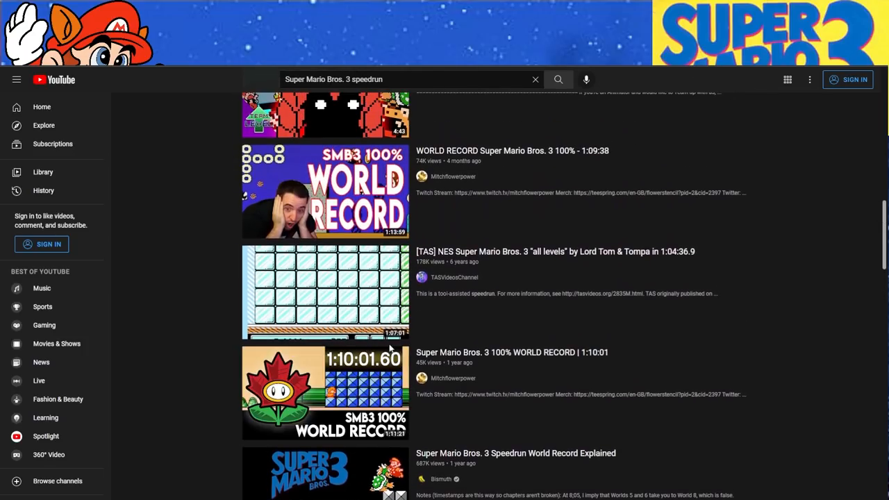
pyautogui.scroll(-3)
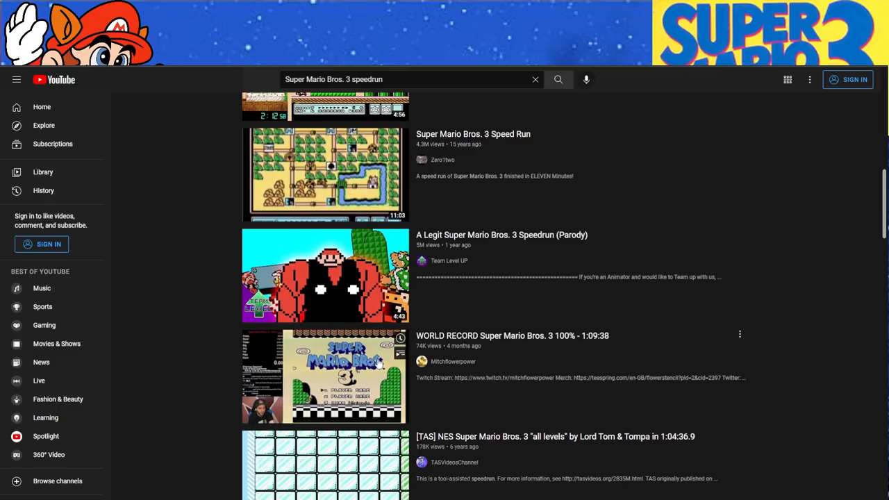
pyautogui.scroll(3)
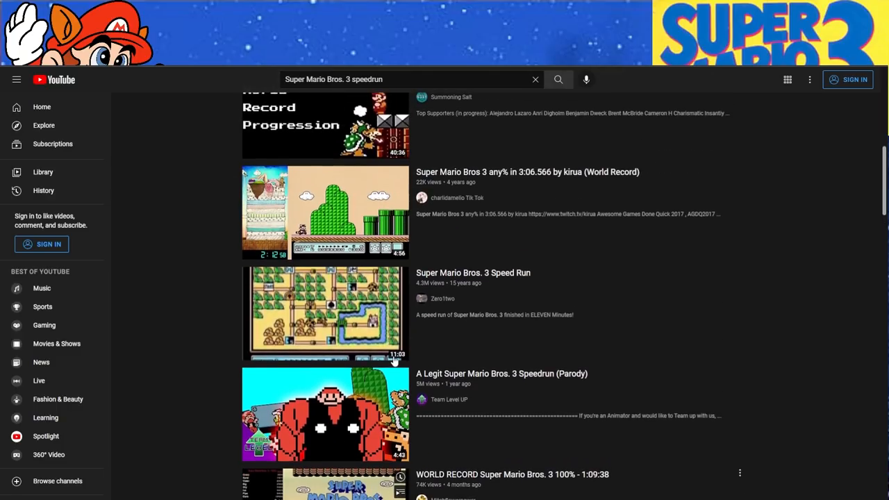
pyautogui.scroll(-3)
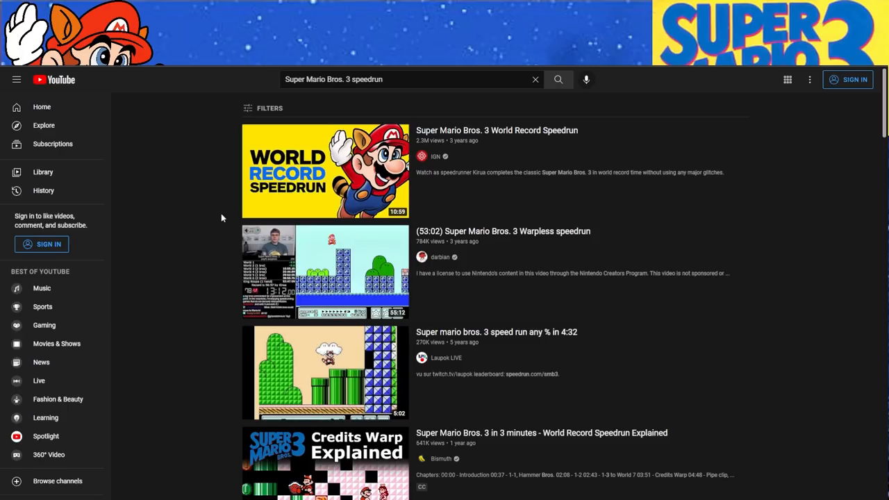
pyautogui.moveTo(232, 173)
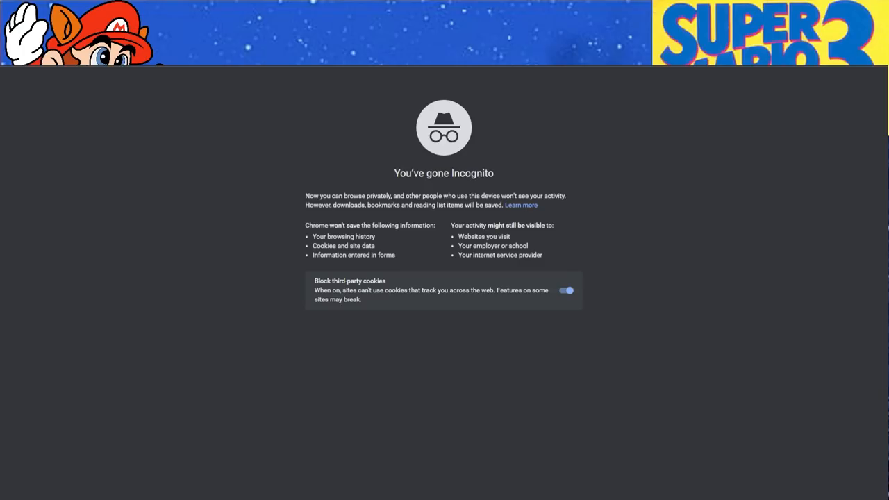
# Step: Search Google for Super Mario Bros. 3 news and open the GameRant out-of-bounds discovery article
pyautogui.write('Super Mariop Bros. 3 news')
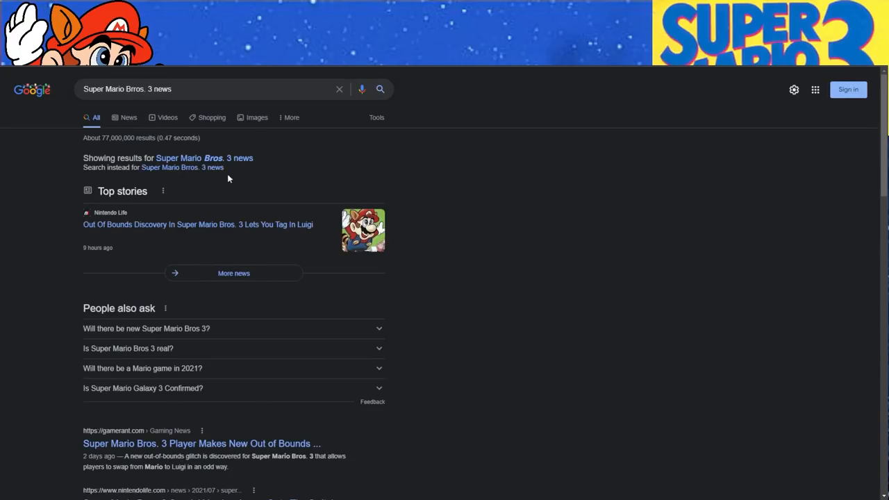
pyautogui.scroll(-3)
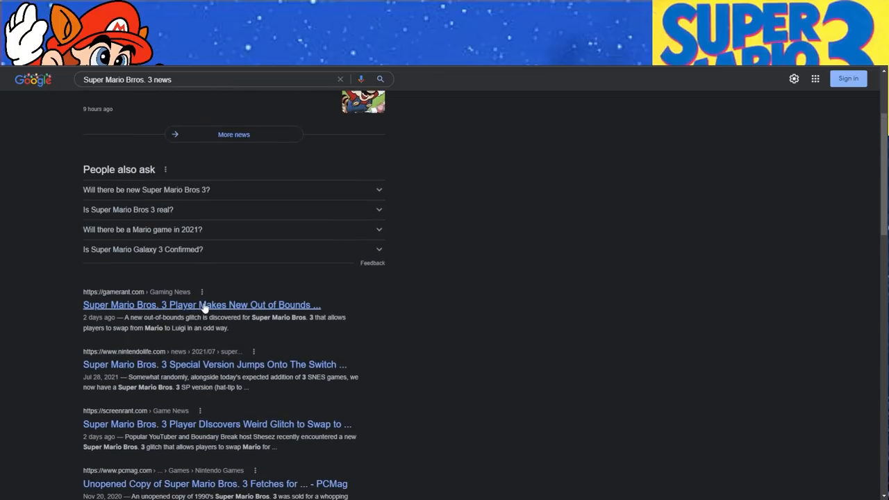
pyautogui.click(201, 305)
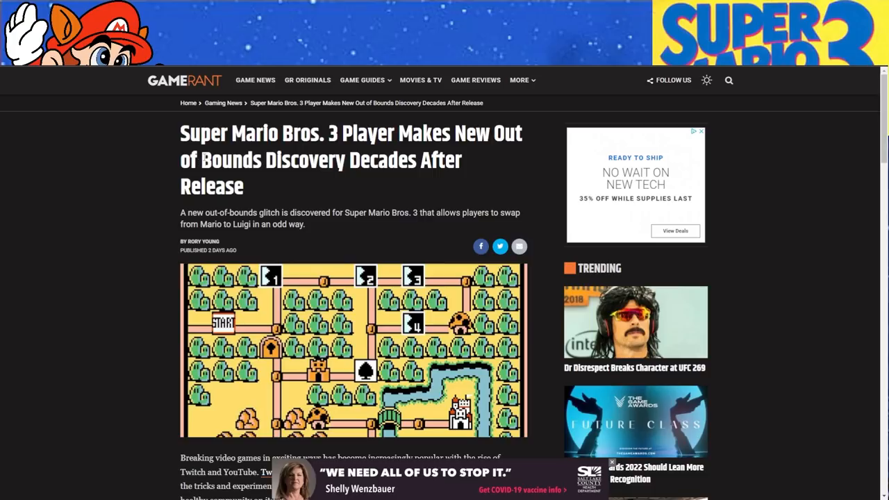
# Step: Select the GameRant article's headline and its whole first paragraph
pyautogui.doubleClick(208, 134)
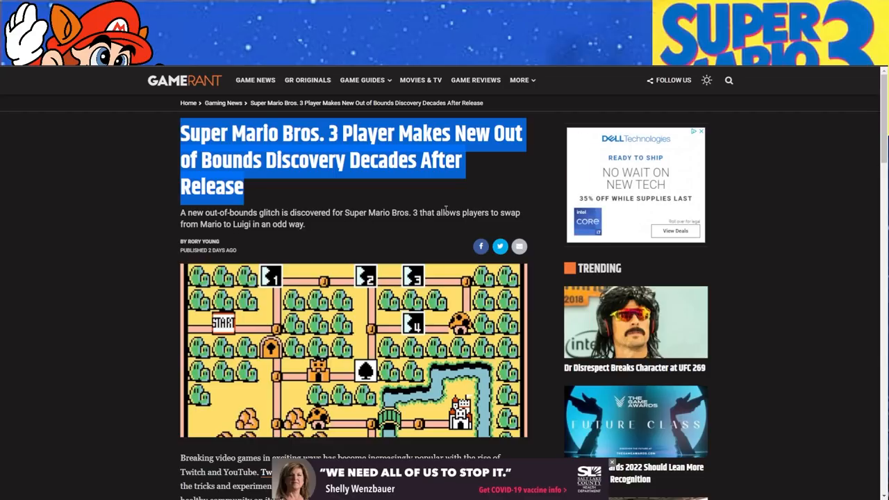
pyautogui.moveTo(352, 227)
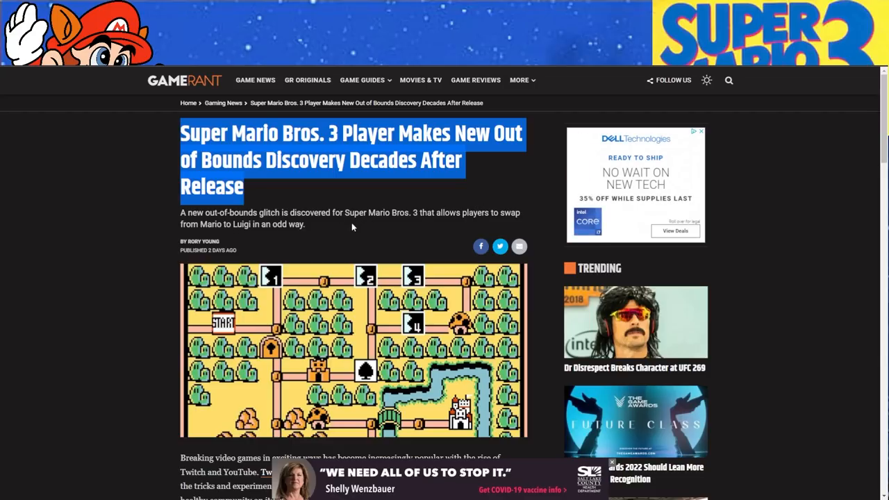
pyautogui.scroll(-3)
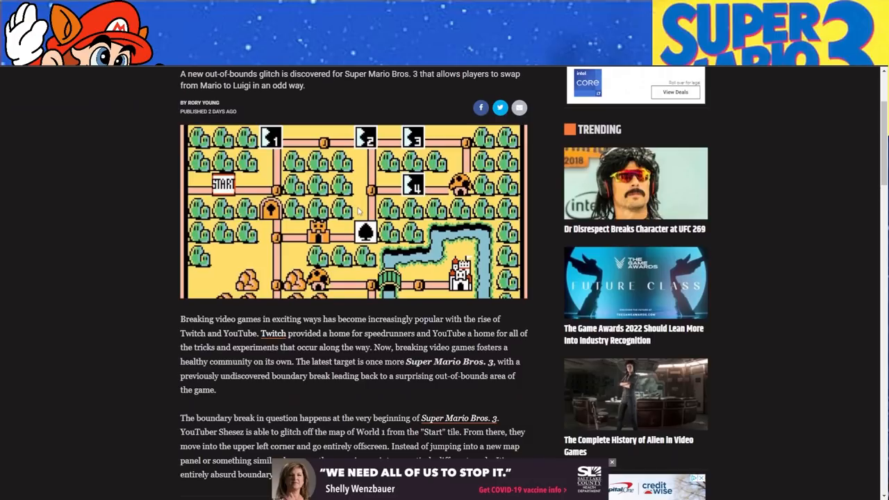
pyautogui.scroll(-3)
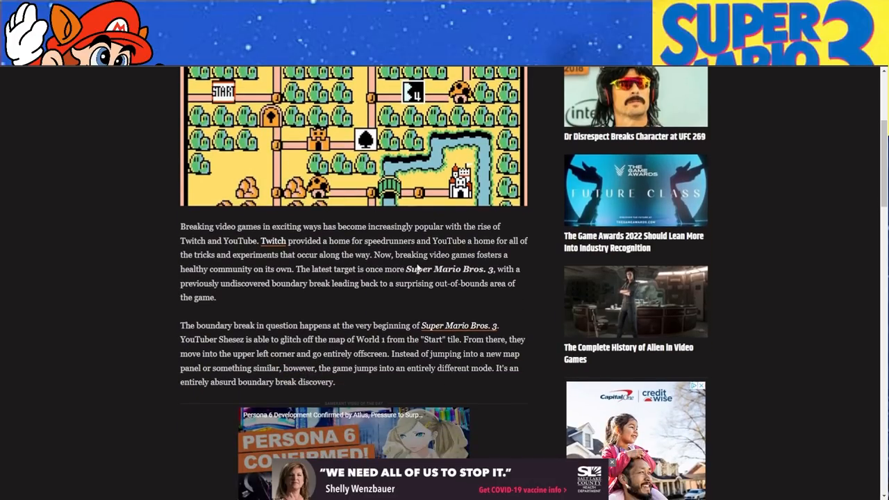
pyautogui.moveTo(181, 227); pyautogui.dragTo(391, 254)
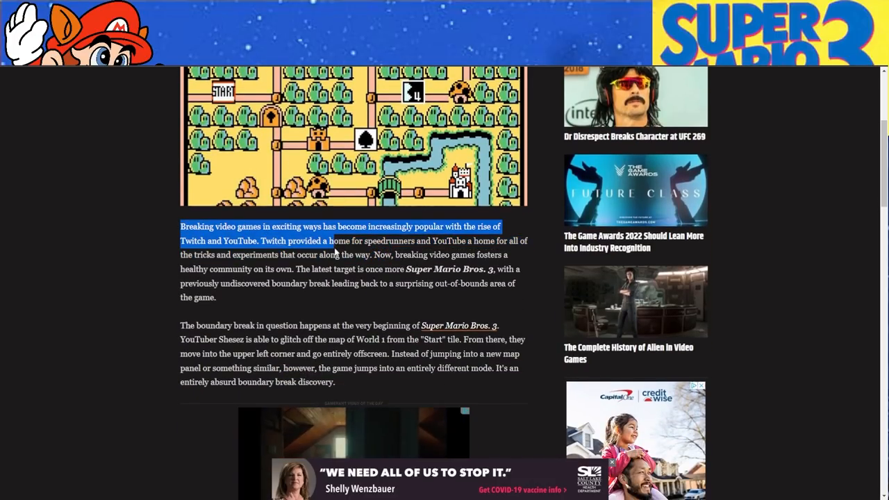
pyautogui.moveTo(341, 242); pyautogui.dragTo(531, 241)
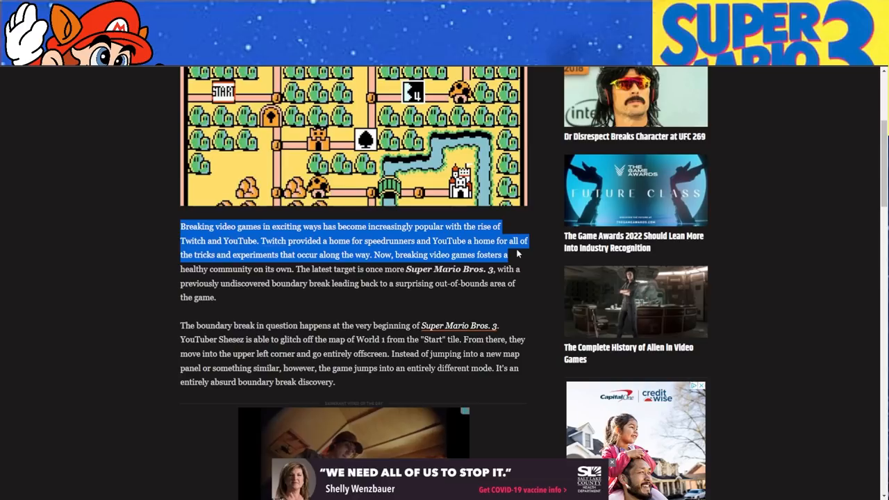
pyautogui.moveTo(517, 253); pyautogui.dragTo(520, 283)
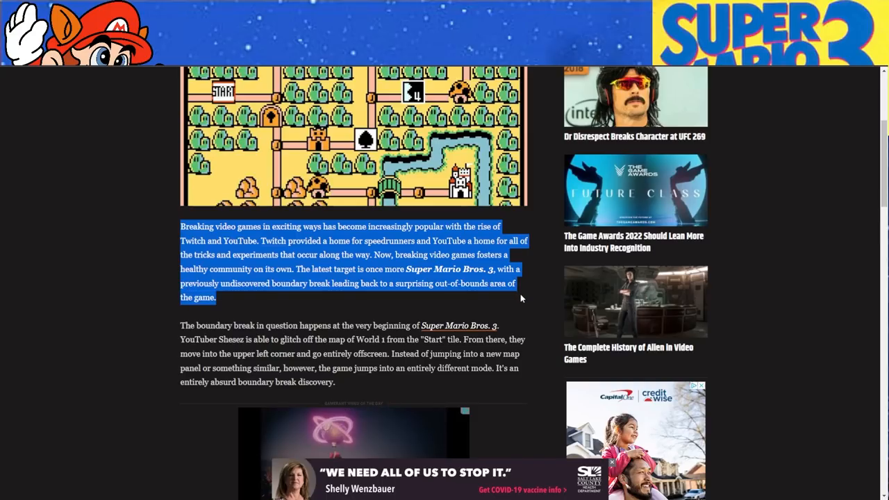
# Step: Read down the article to the embedded tweet showing the hidden Mario Bros. stage
pyautogui.scroll(-3)
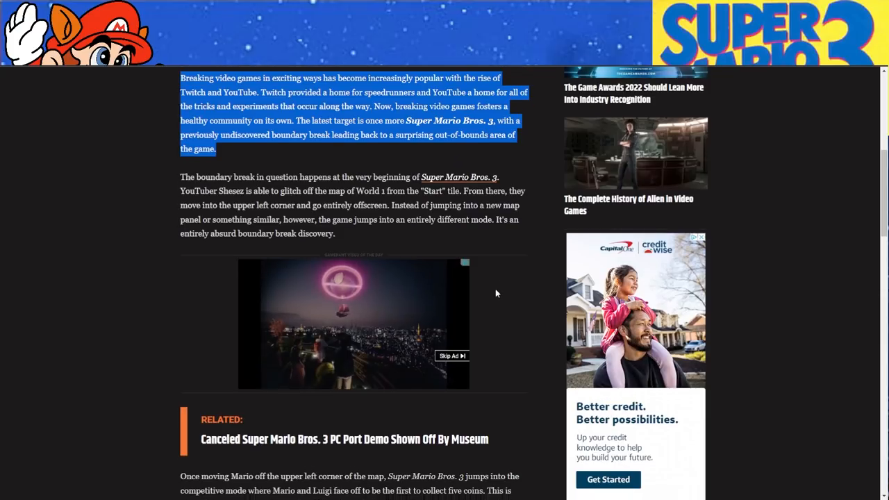
pyautogui.scroll(-3)
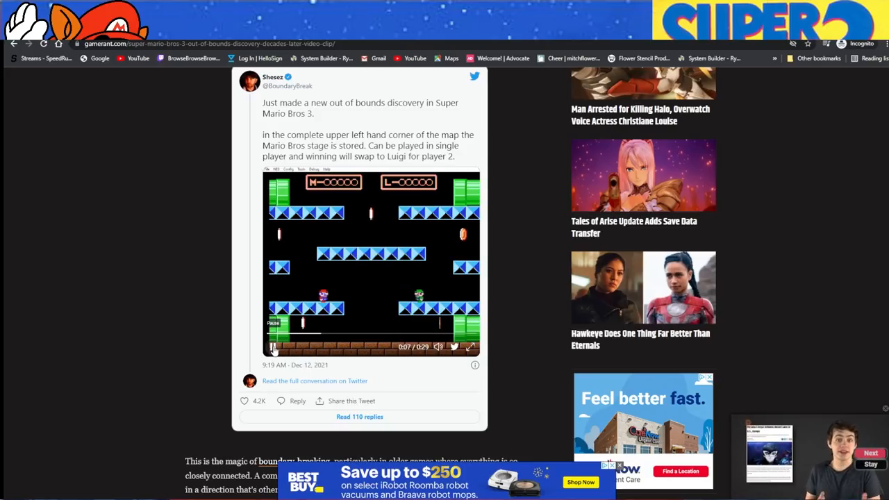
# Step: Leave the GameRant article and search YouTube for 'Super Mario Bros. 3 out of bounds'
pyautogui.click(273, 346)
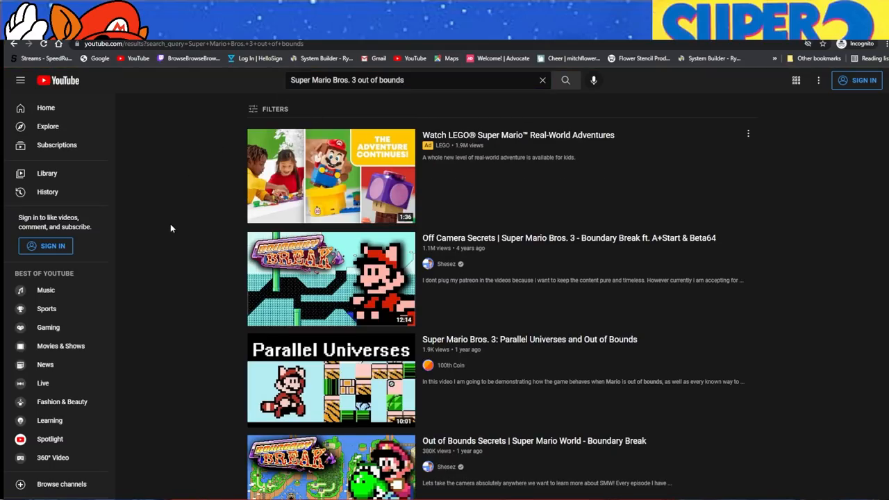
pyautogui.scroll(-3)
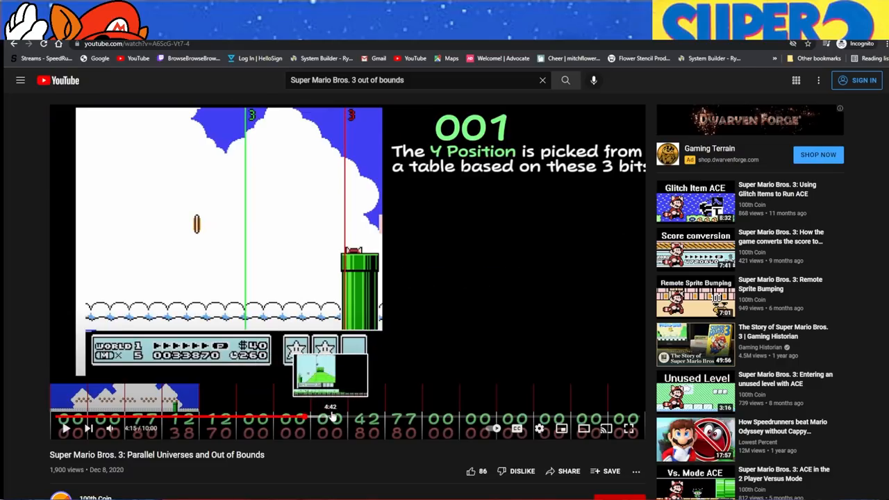
pyautogui.click(13, 43)
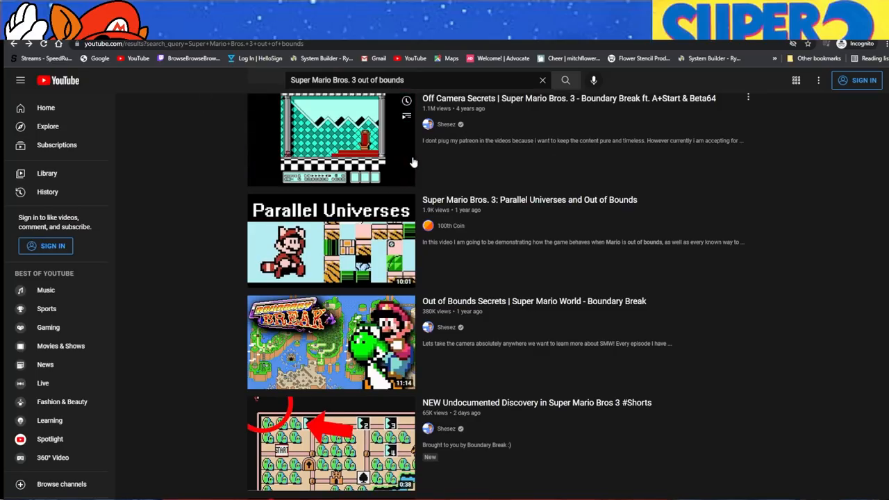
pyautogui.scroll(-3)
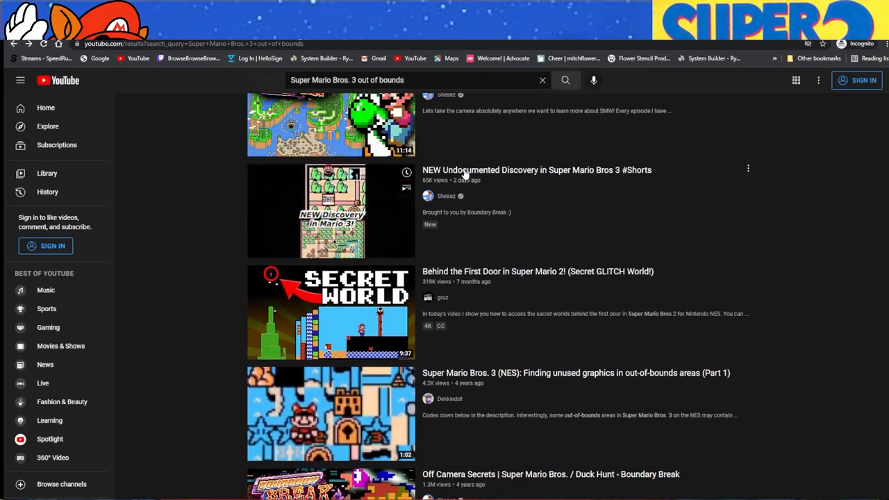
pyautogui.click(331, 211)
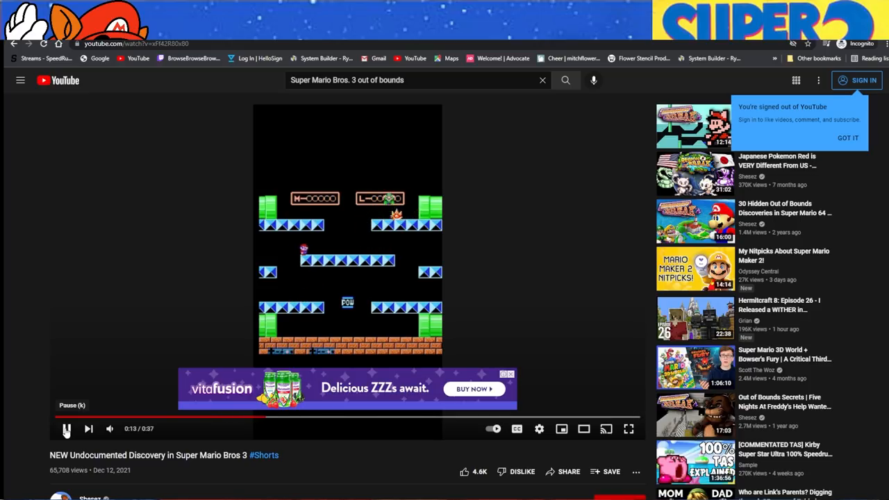
pyautogui.scroll(-3)
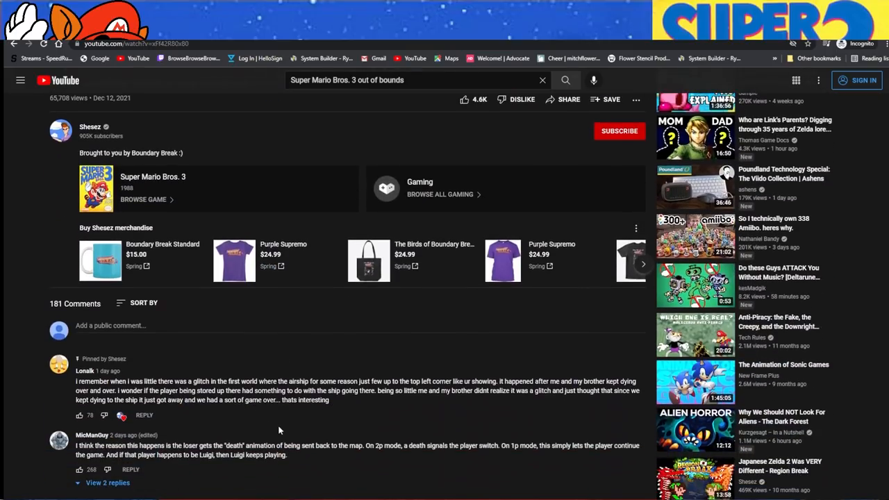
pyautogui.scroll(-3)
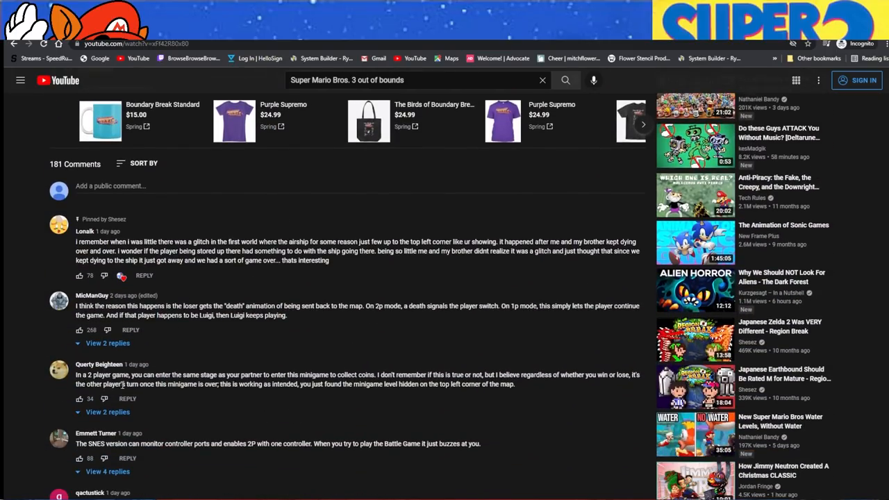
pyautogui.moveTo(75, 375); pyautogui.dragTo(136, 376)
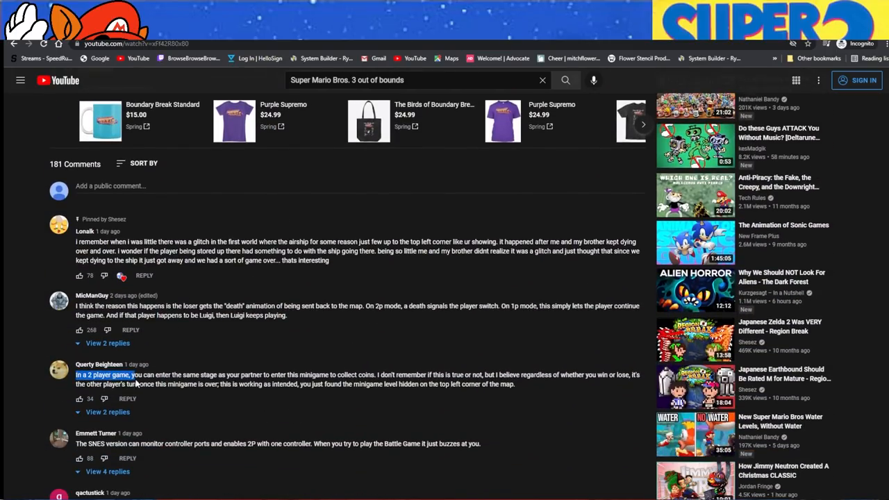
pyautogui.moveTo(138, 375); pyautogui.dragTo(267, 375)
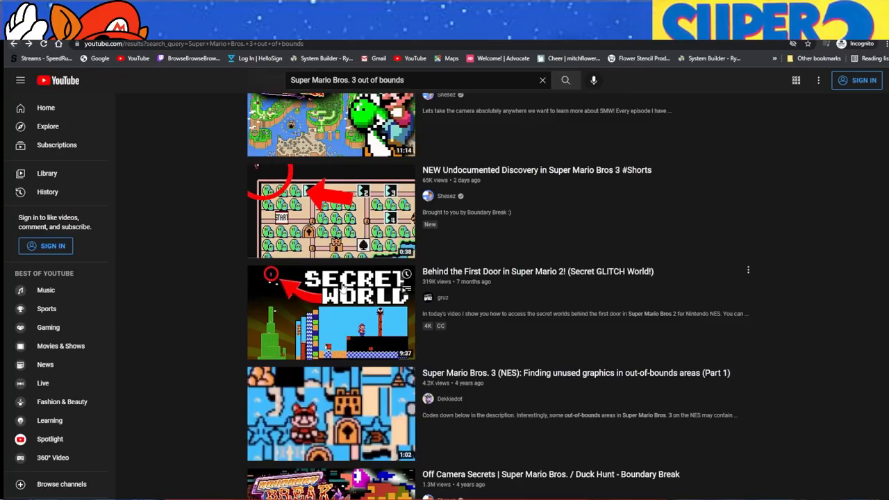
# Step: Open the 'Finding unused graphics in out-of-bounds areas (Part 1)' video and skip ahead in it
pyautogui.scroll(-3)
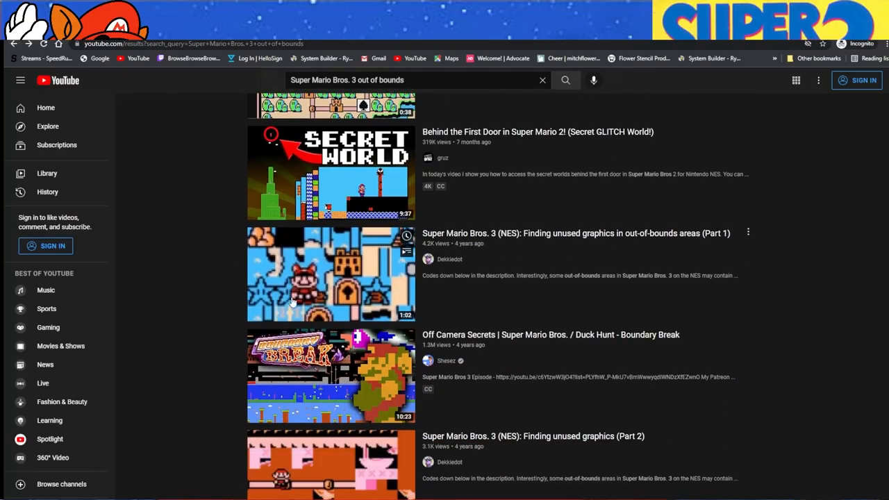
pyautogui.click(331, 274)
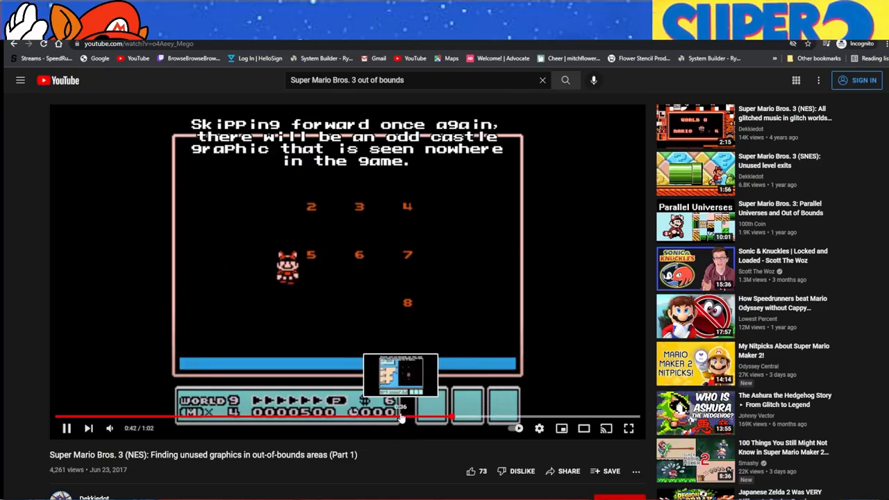
pyautogui.click(402, 416)
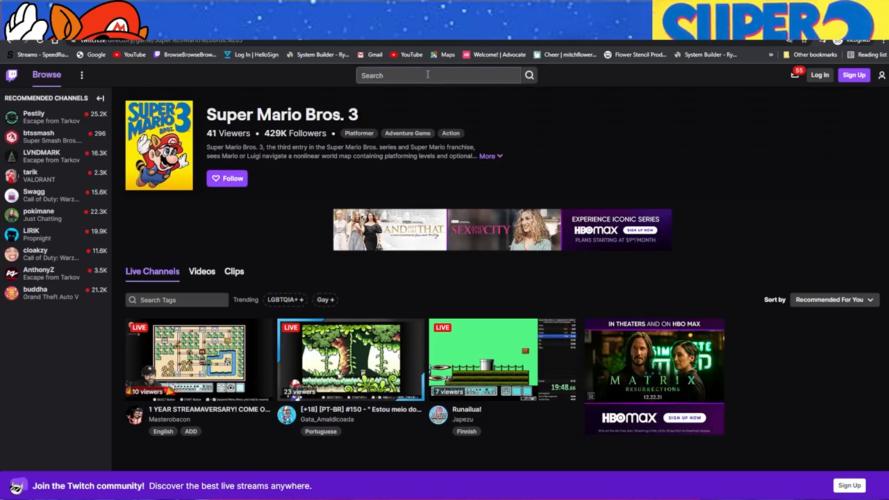
# Step: Find Lui_'s Twitch channel, check its About section and switch to its Videos page
pyautogui.write('Lu')
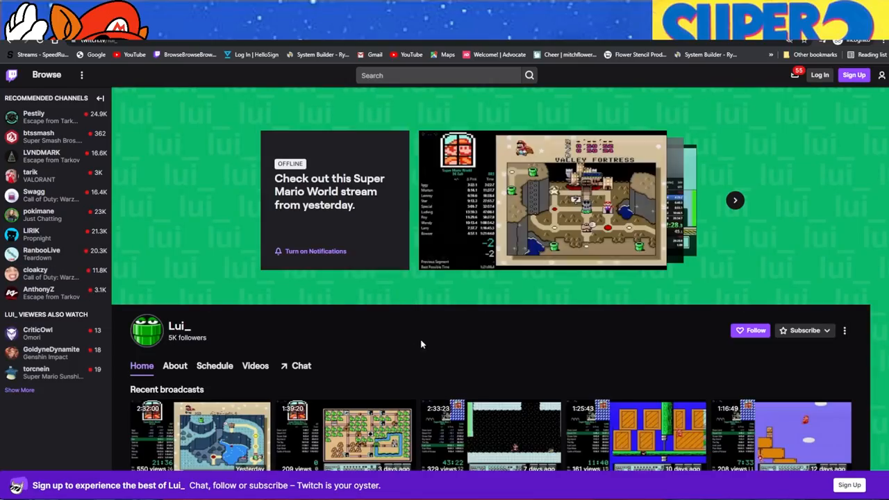
pyautogui.scroll(-3)
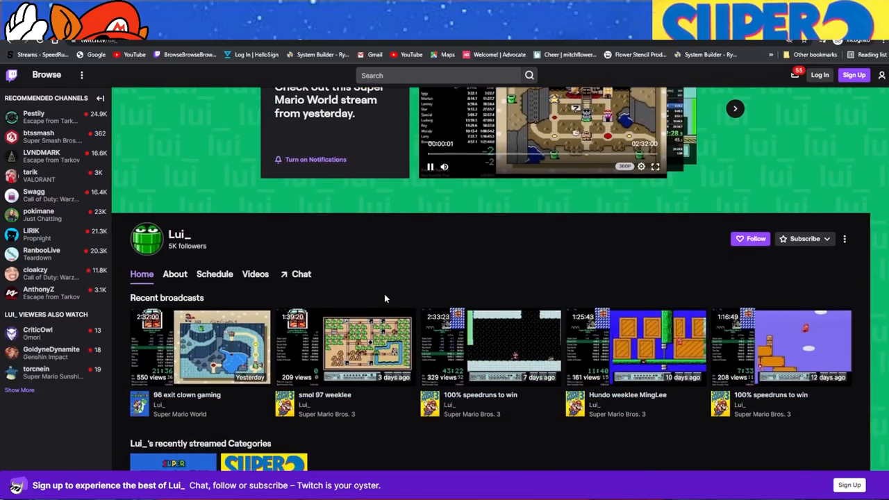
pyautogui.click(175, 273)
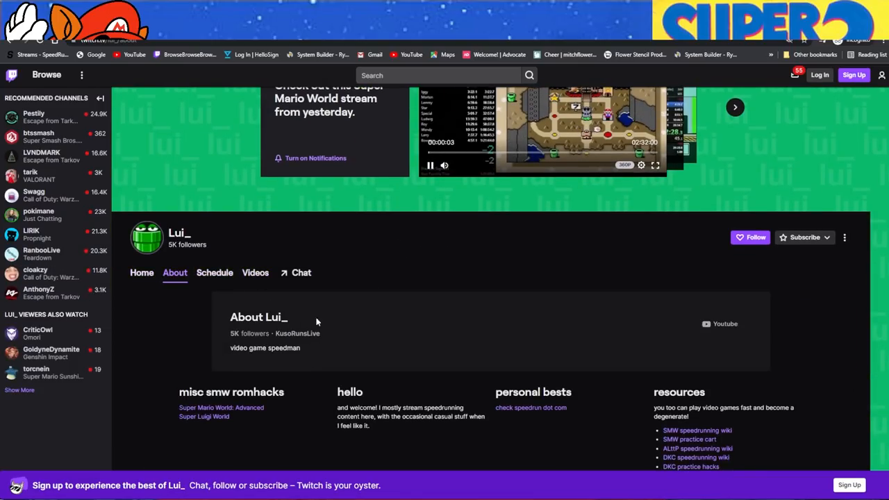
pyautogui.scroll(-3)
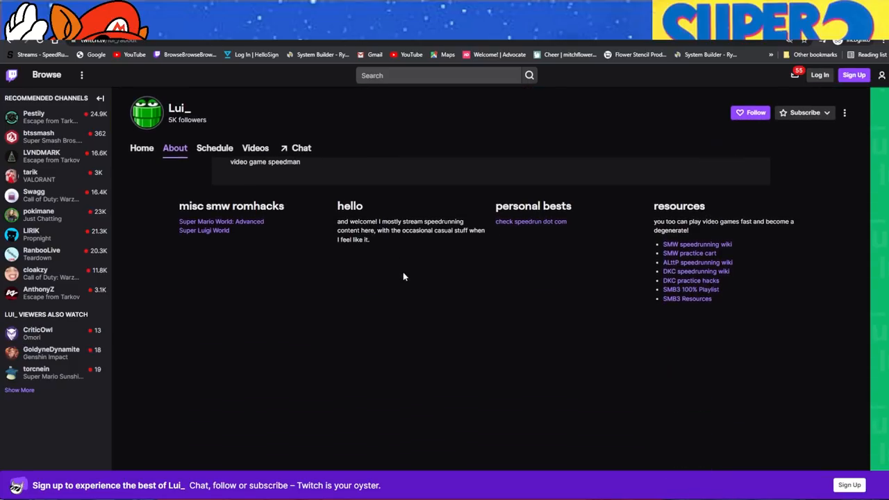
pyautogui.click(142, 148)
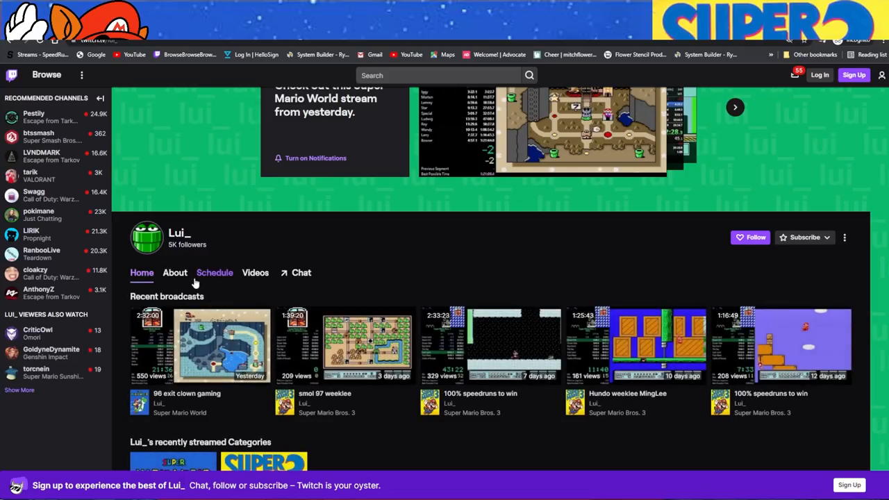
pyautogui.click(256, 272)
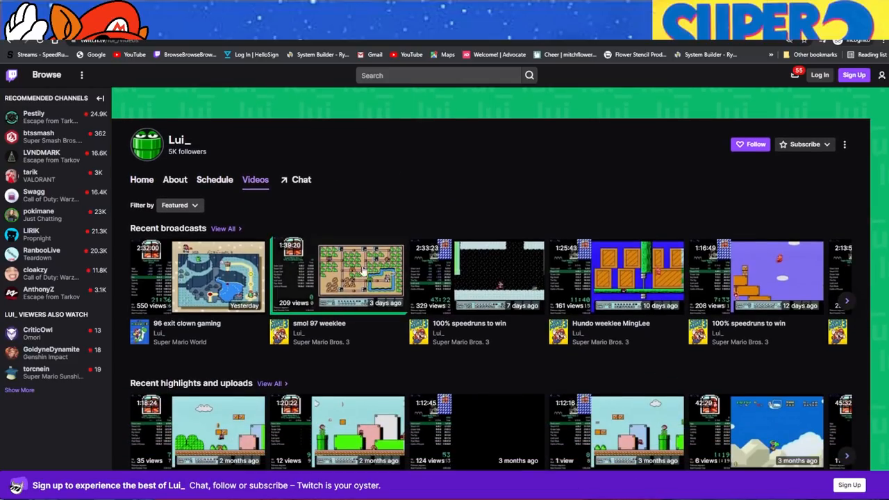
# Step: Look over Lui_'s recent Super Mario Bros. 3 broadcasts and highlights down the Videos page
pyautogui.scroll(-3)
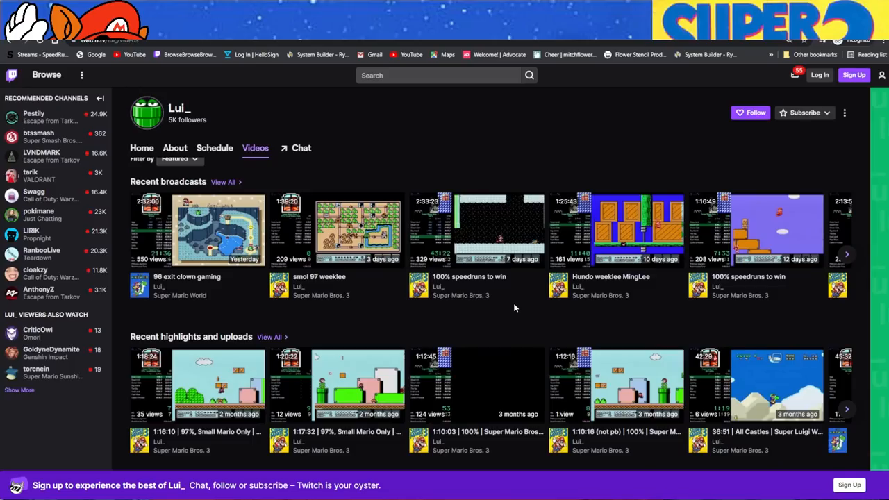
pyautogui.moveTo(611, 281)
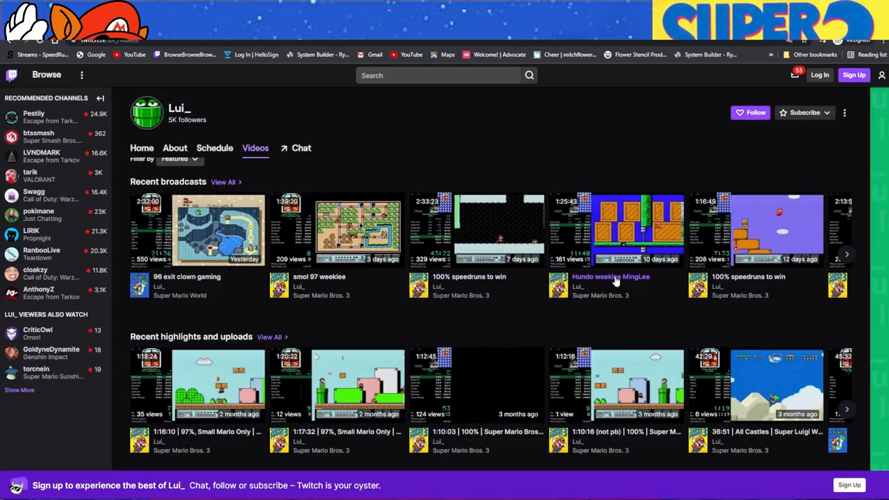
pyautogui.moveTo(749, 286)
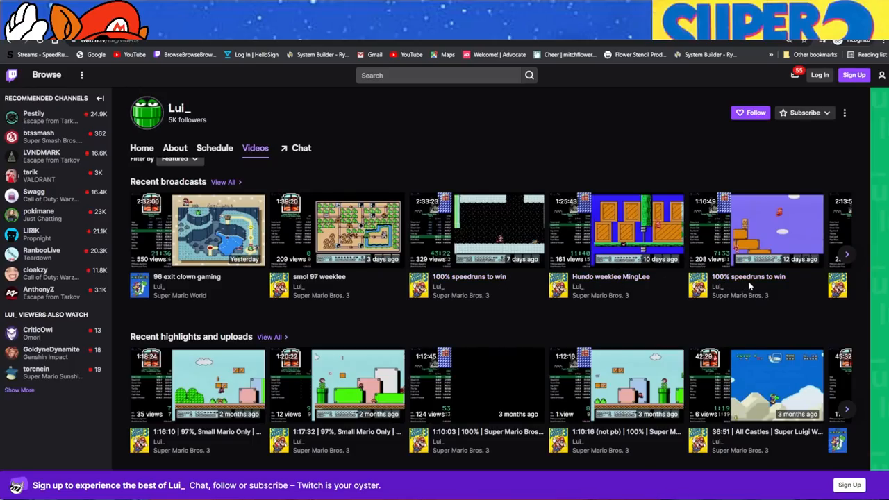
pyautogui.moveTo(651, 336)
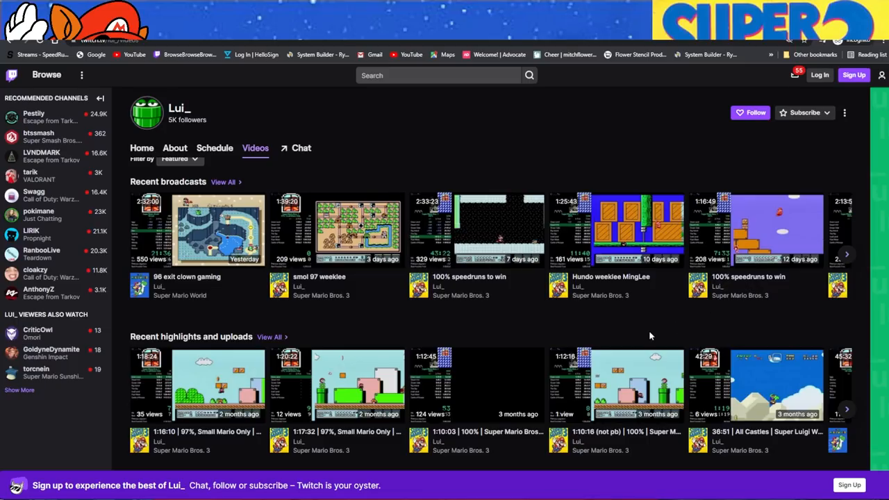
pyautogui.moveTo(481, 292)
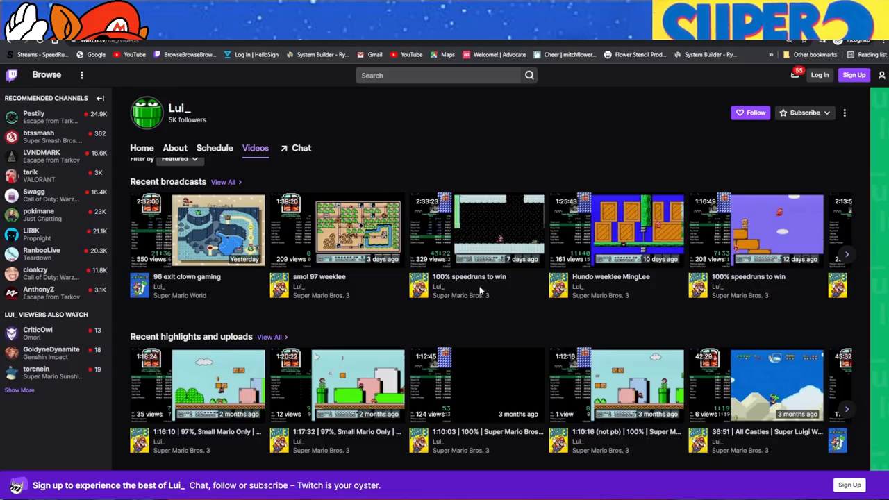
pyautogui.click(616, 229)
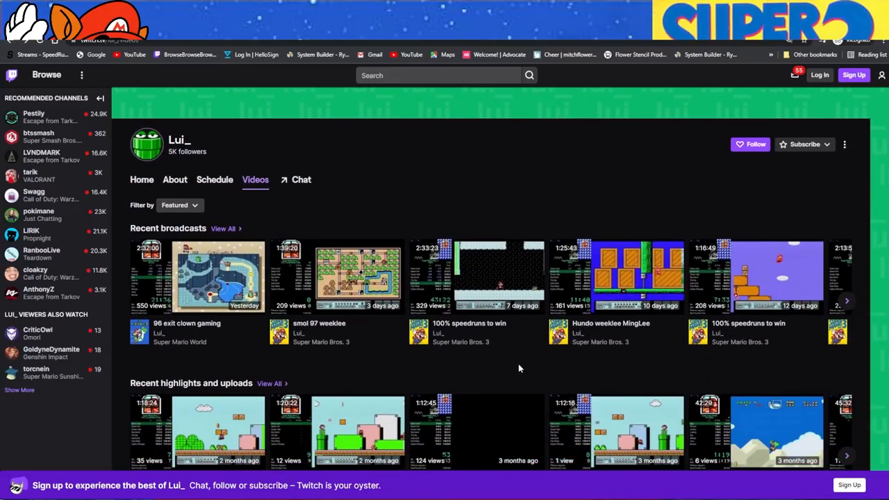
pyautogui.scroll(-3)
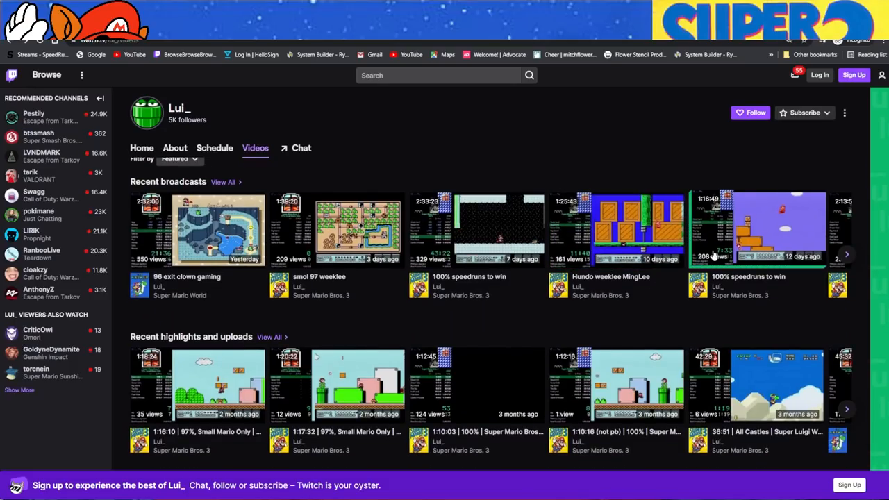
pyautogui.scroll(-3)
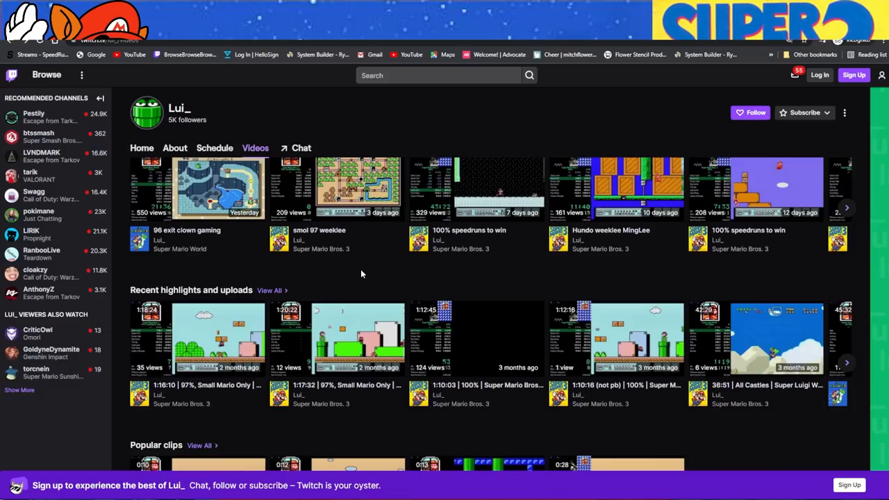
pyautogui.scroll(-3)
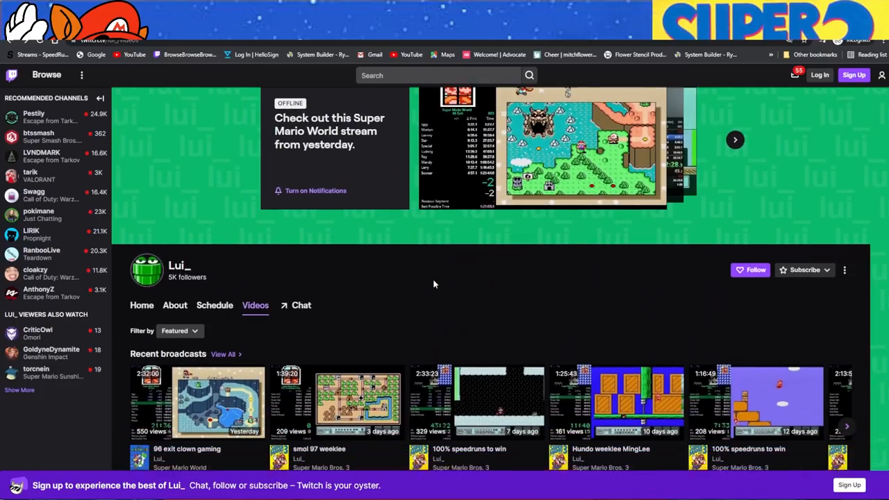
pyautogui.scroll(-3)
pyautogui.write('T')
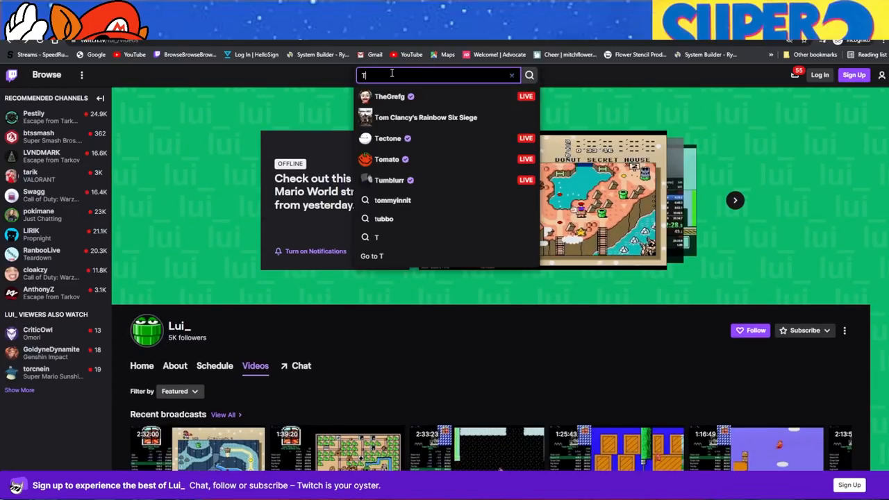
# Step: Search Twitch for TEEX and go to the TEEX88 channel from the suggestions
pyautogui.write('eex')
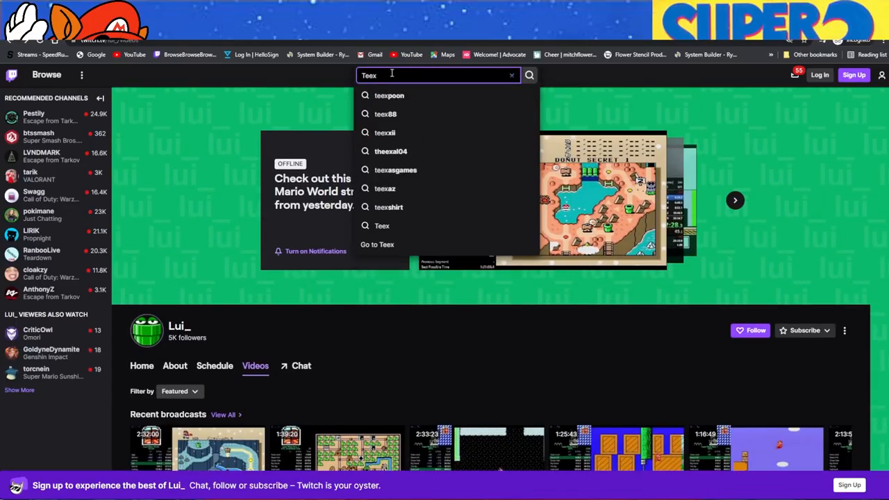
pyautogui.click(386, 114)
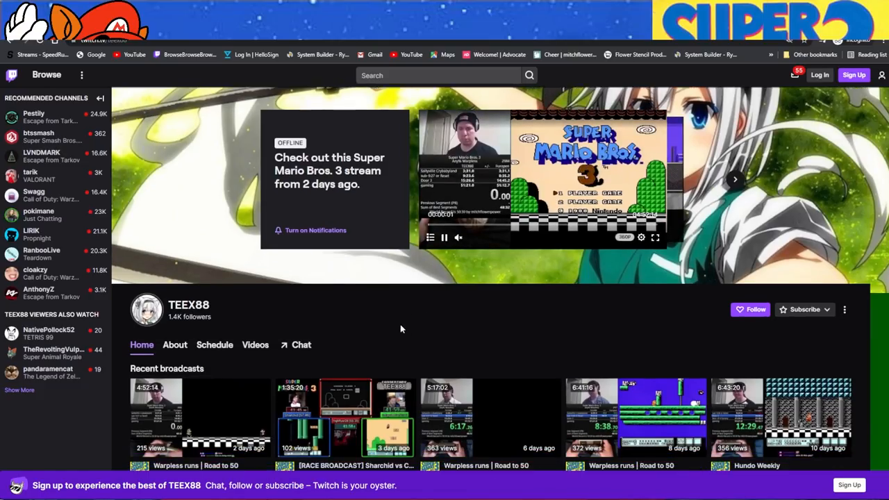
# Step: Look down TEEX88's home page at its recent Super Mario Bros. 3 broadcasts and categories
pyautogui.scroll(-3)
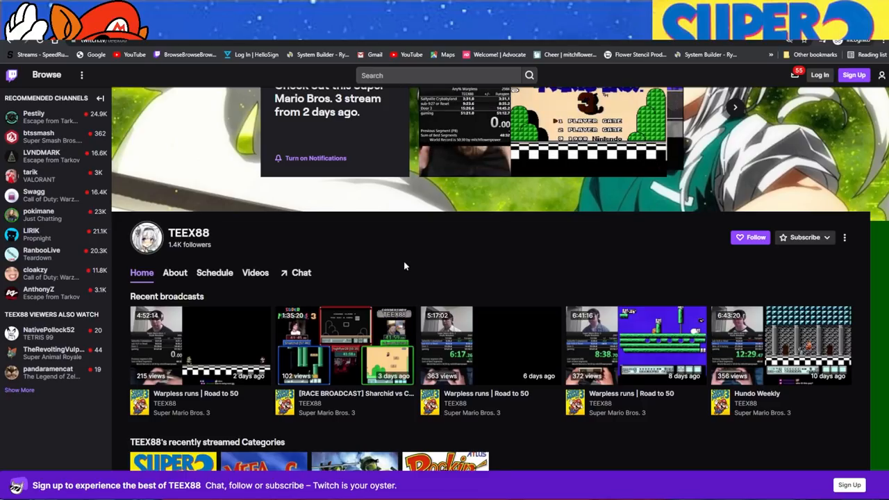
pyautogui.moveTo(382, 249)
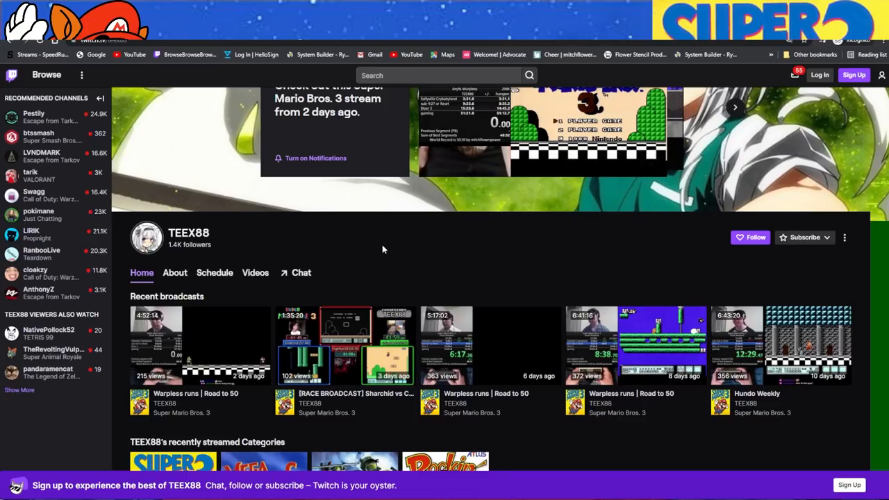
pyautogui.scroll(-3)
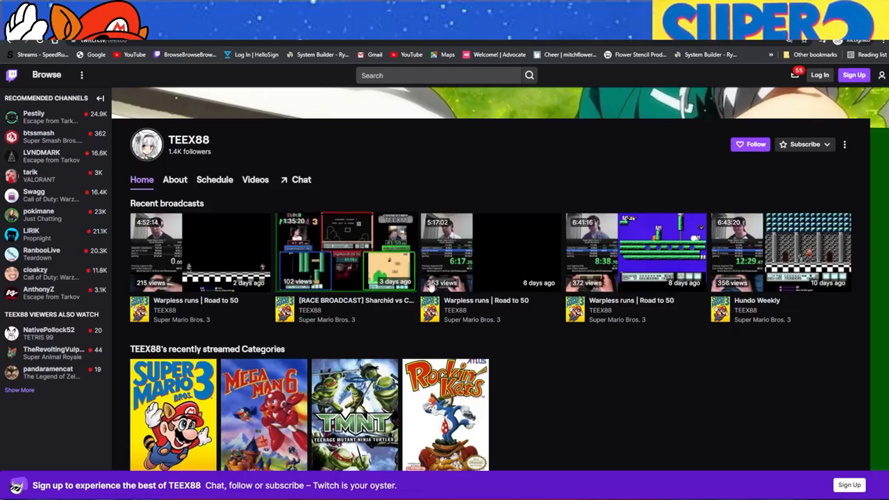
pyautogui.moveTo(612, 391)
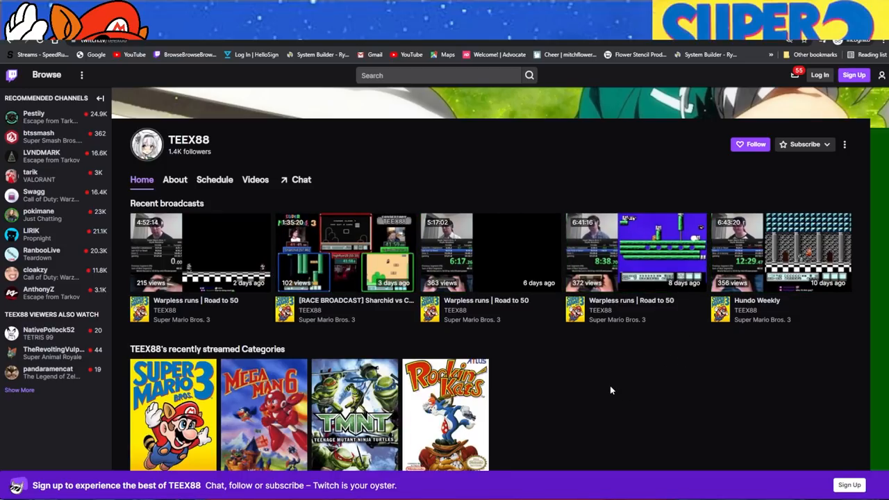
pyautogui.moveTo(611, 359)
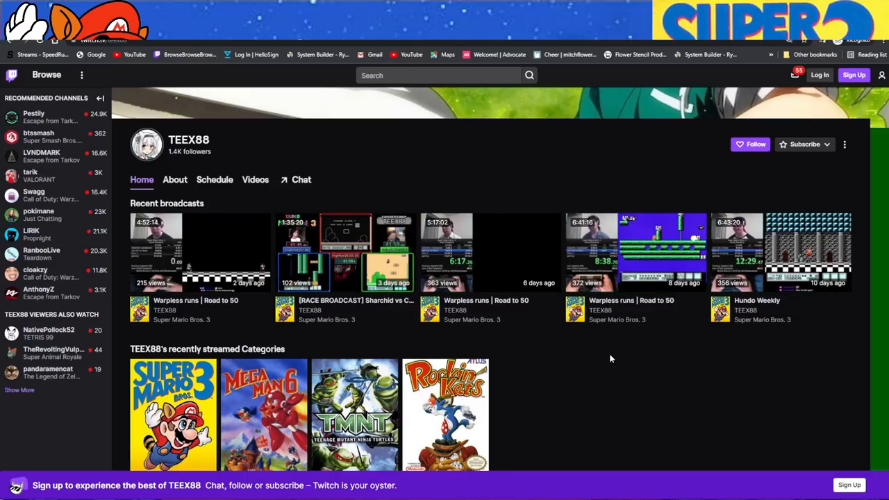
pyautogui.moveTo(542, 318)
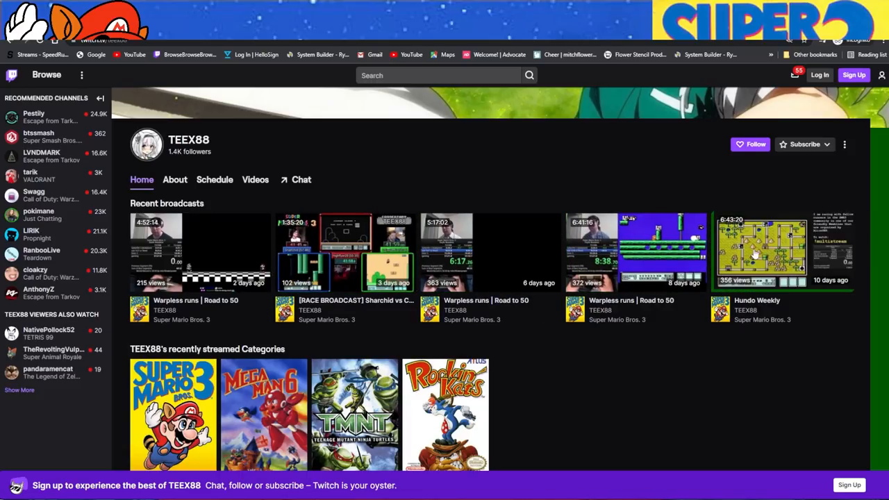
pyautogui.click(761, 252)
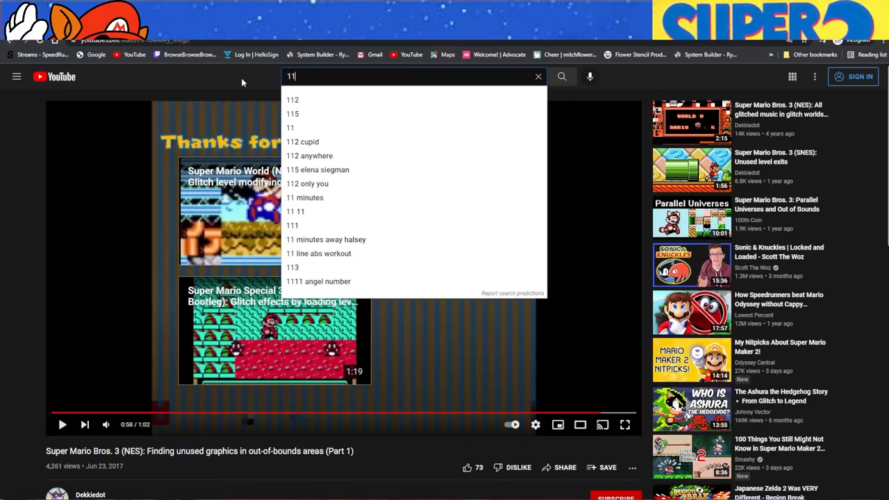
# Step: Search YouTube for 100th coin, open the channel and play its Game End Glitch TAS video
pyautogui.write('00th coin')
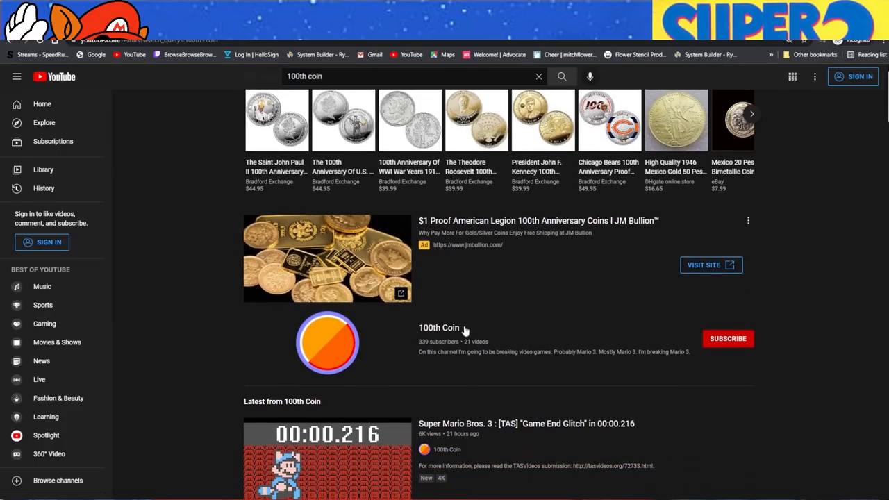
pyautogui.click(439, 328)
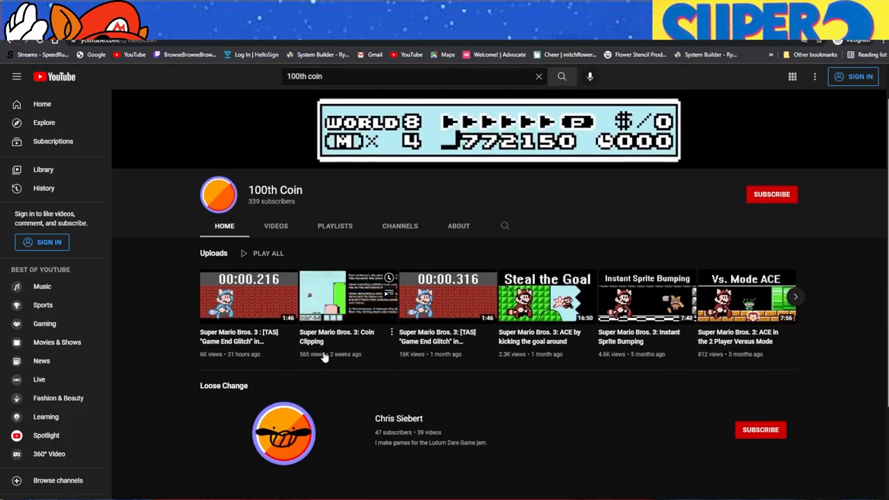
pyautogui.moveTo(347, 294)
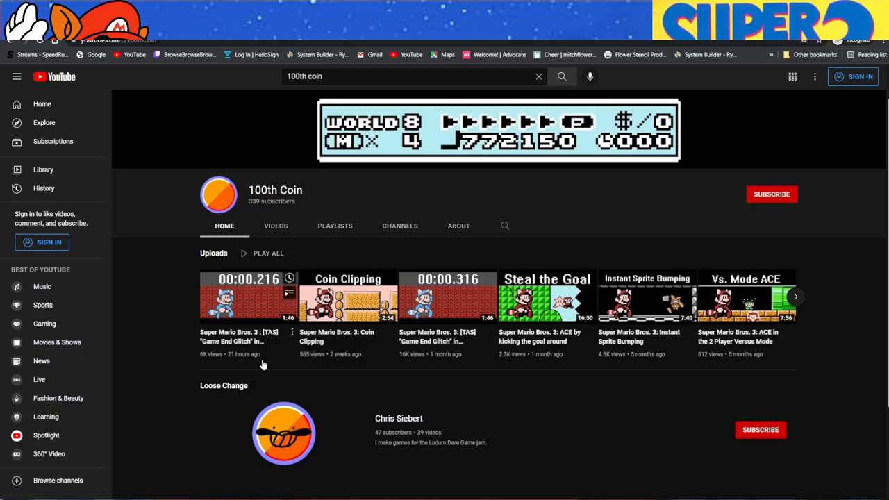
pyautogui.moveTo(173, 383)
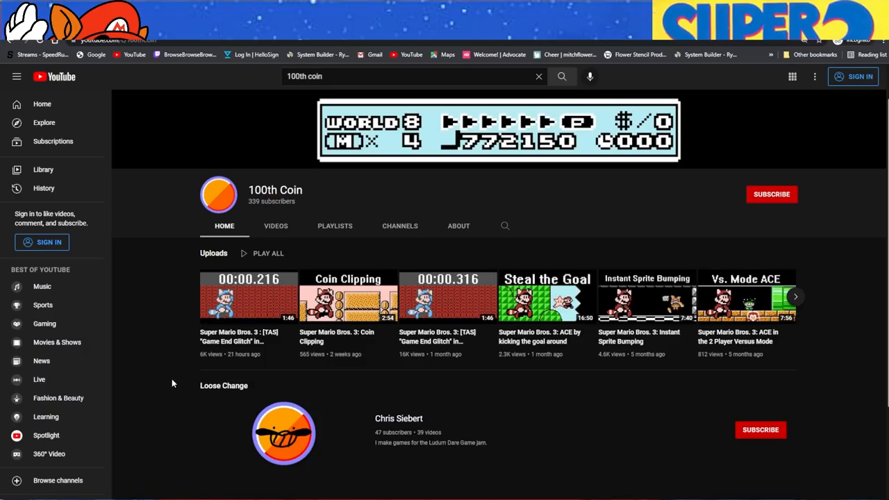
pyautogui.click(247, 298)
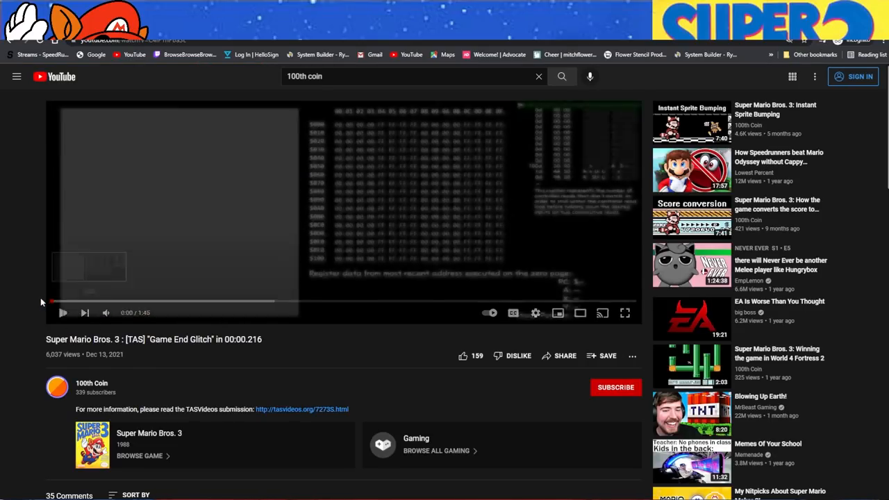
pyautogui.click(61, 313)
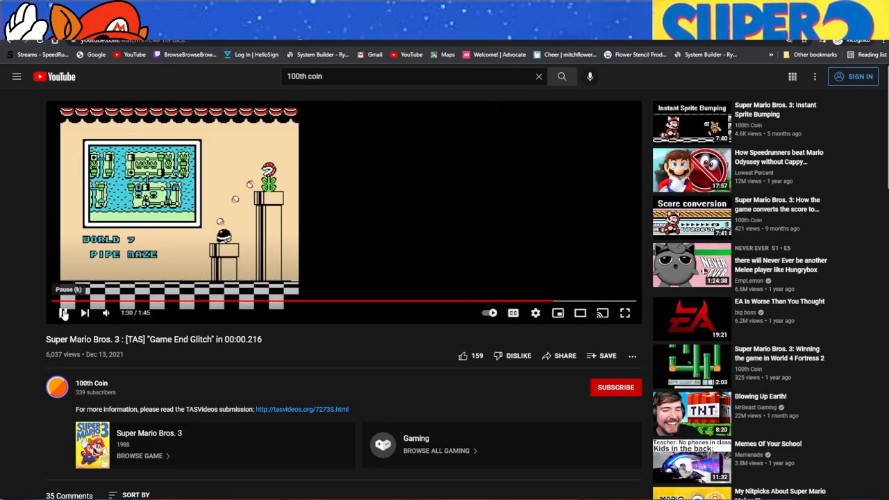
# Step: Read through the comments below the Game End Glitch TAS video
pyautogui.scroll(-3)
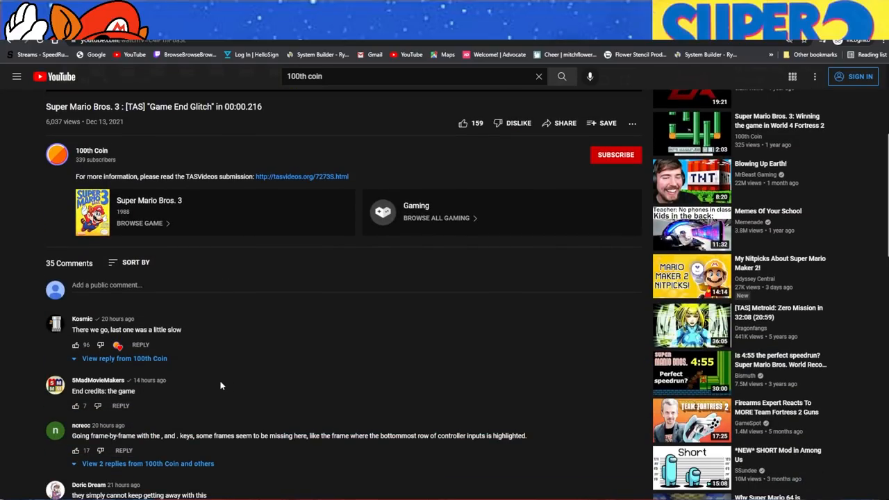
pyautogui.moveTo(173, 350)
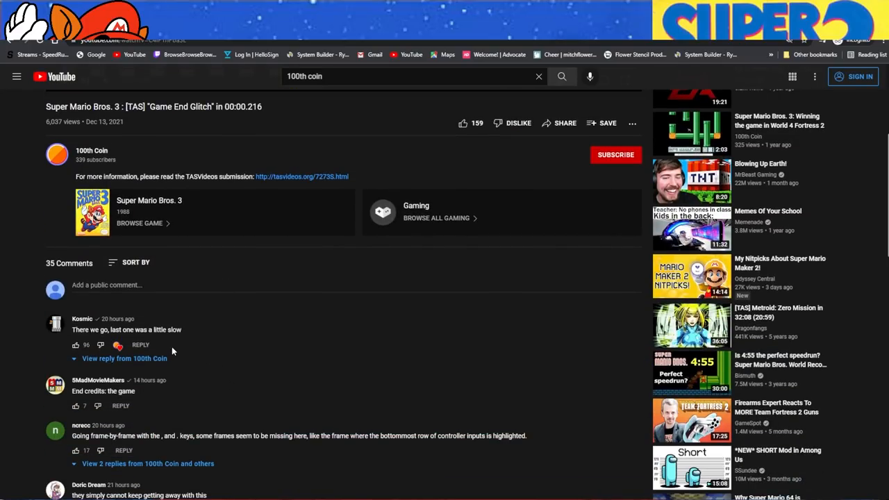
pyautogui.moveTo(89, 328)
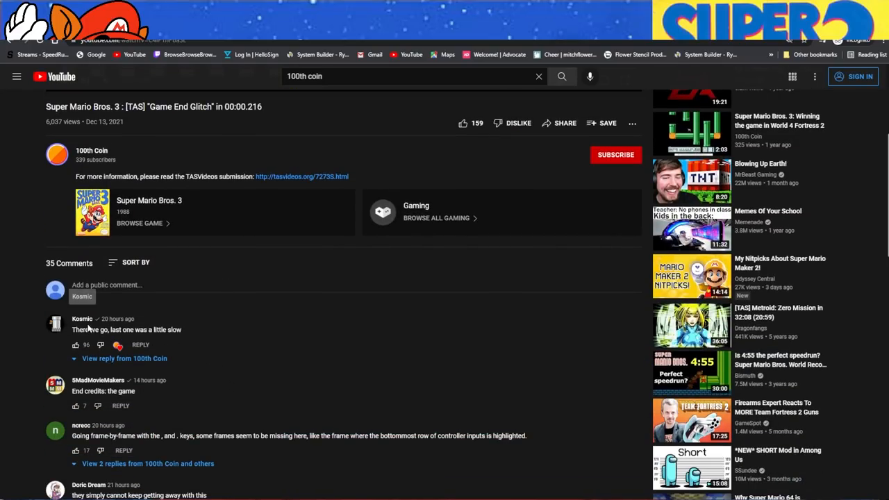
pyautogui.scroll(-3)
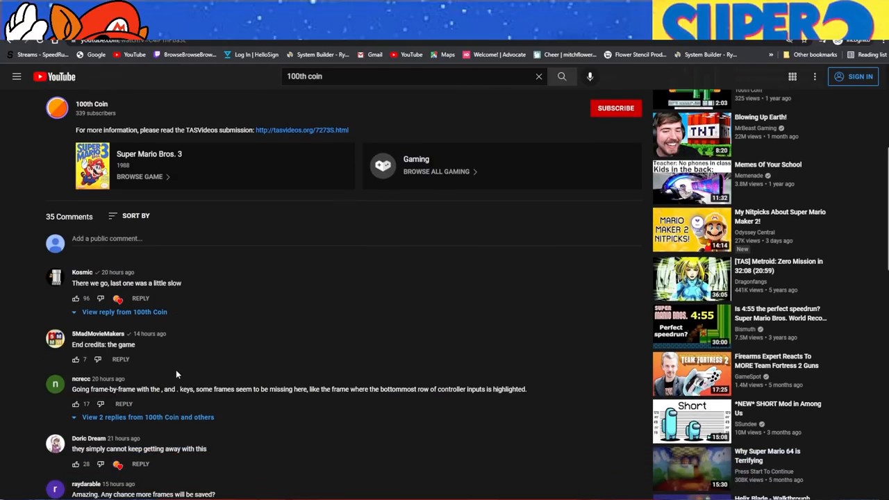
pyautogui.scroll(-3)
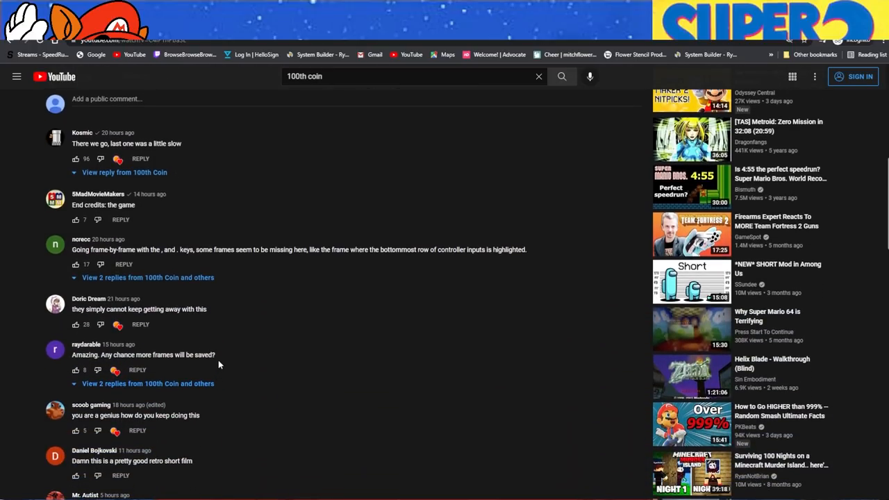
pyautogui.moveTo(230, 356)
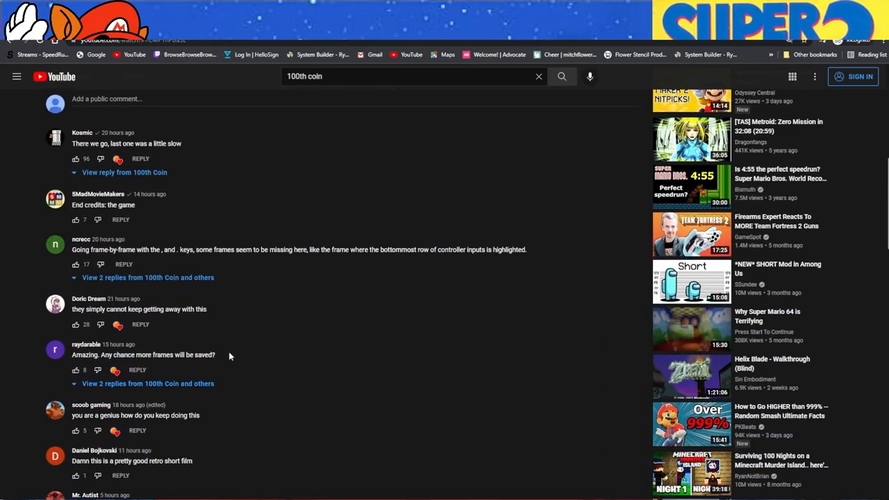
pyautogui.moveTo(225, 372)
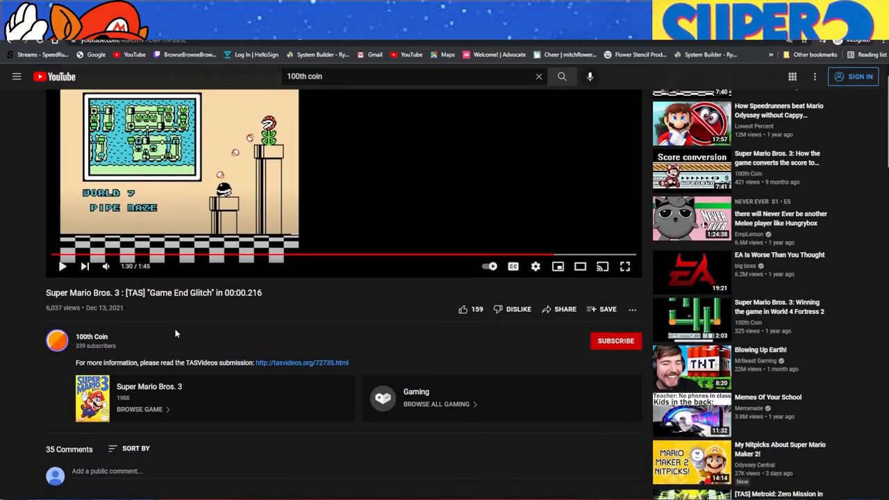
# Step: Restart the Game End Glitch TAS video and pause it near its start
pyautogui.doubleClick(100, 346)
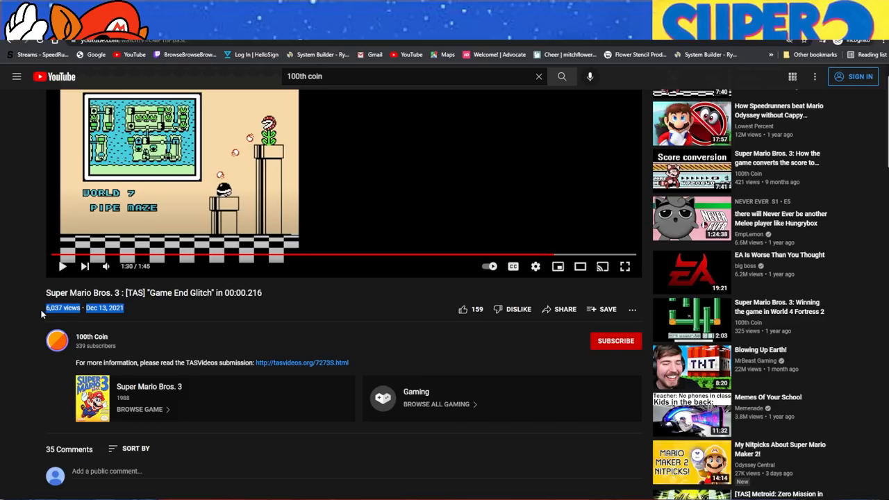
pyautogui.moveTo(162, 316)
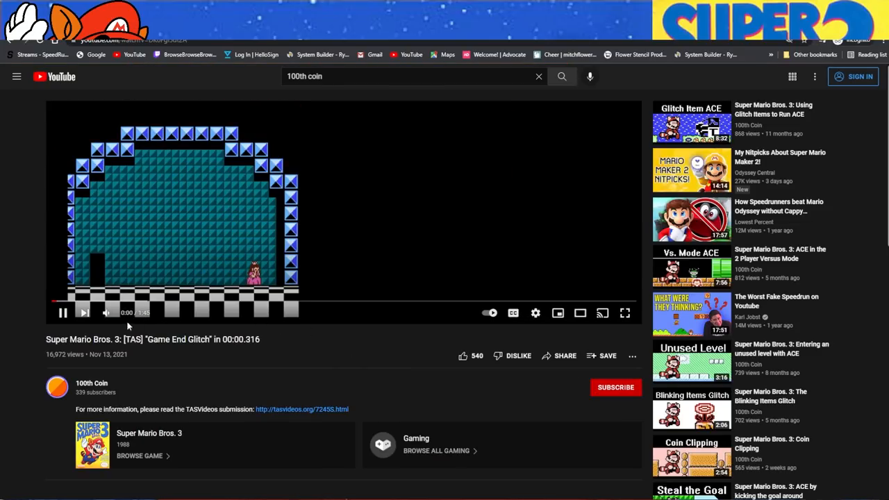
pyautogui.click(62, 312)
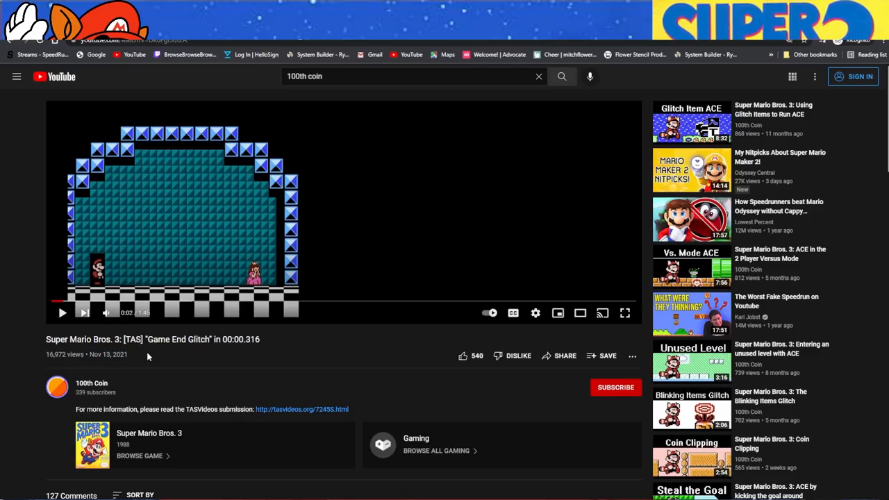
# Step: Bring the video's comments into view down the watch page
pyautogui.scroll(-3)
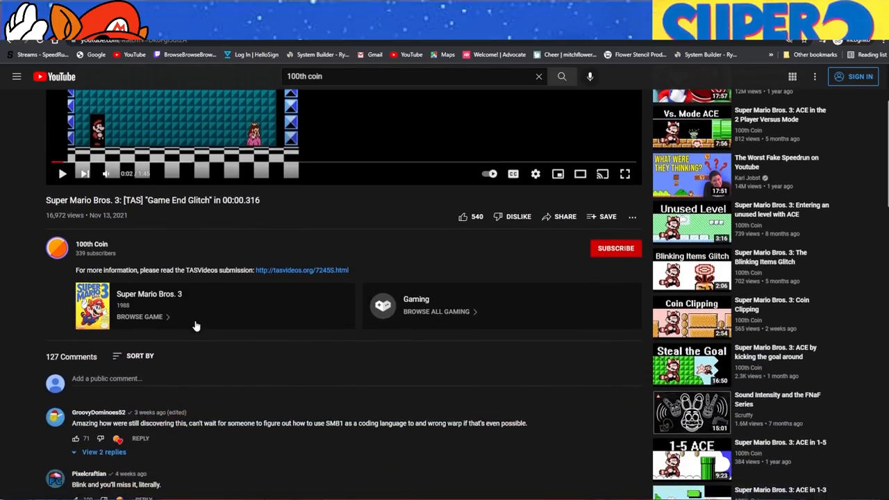
pyautogui.scroll(-3)
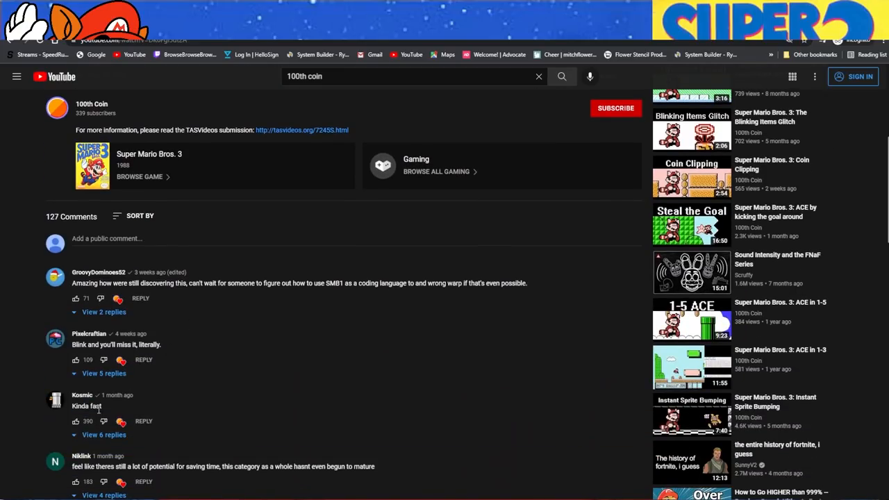
pyautogui.scroll(-3)
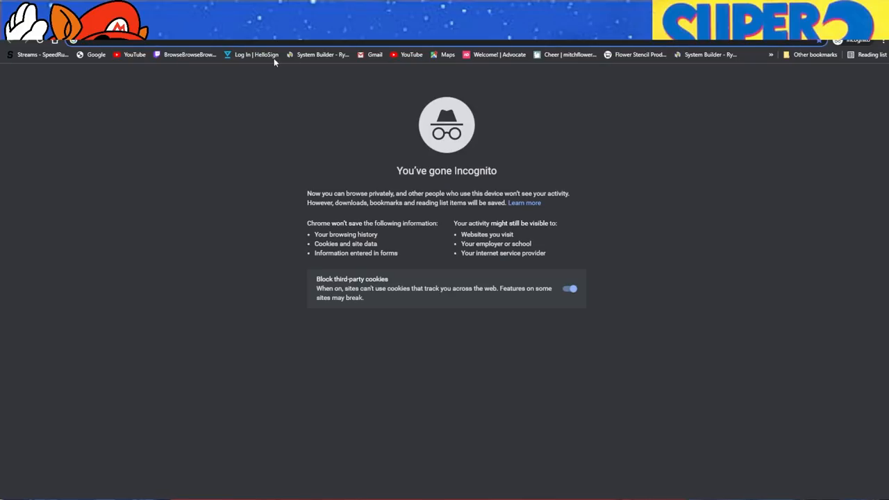
# Step: Go to speedrun.com's Super Mario Bros. 3 page and browse the 100% leaderboard before switching to Any%
pyautogui.write('speedrun.com/smb3#100')
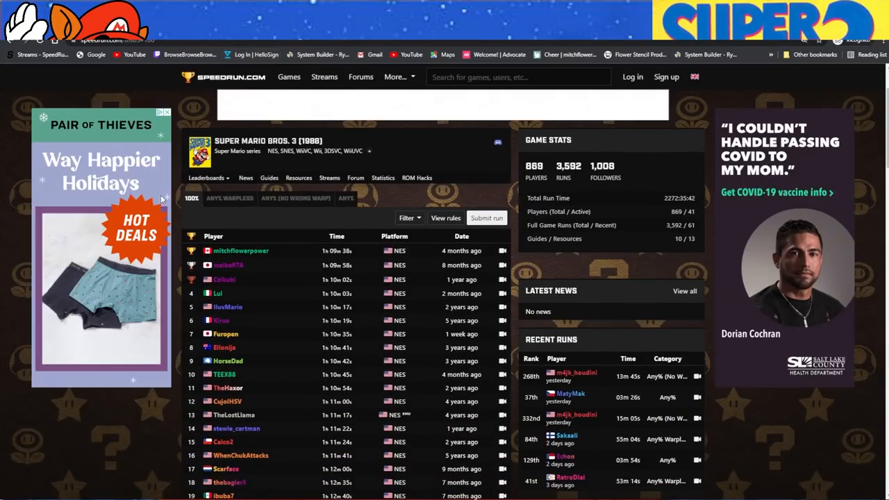
pyautogui.scroll(-3)
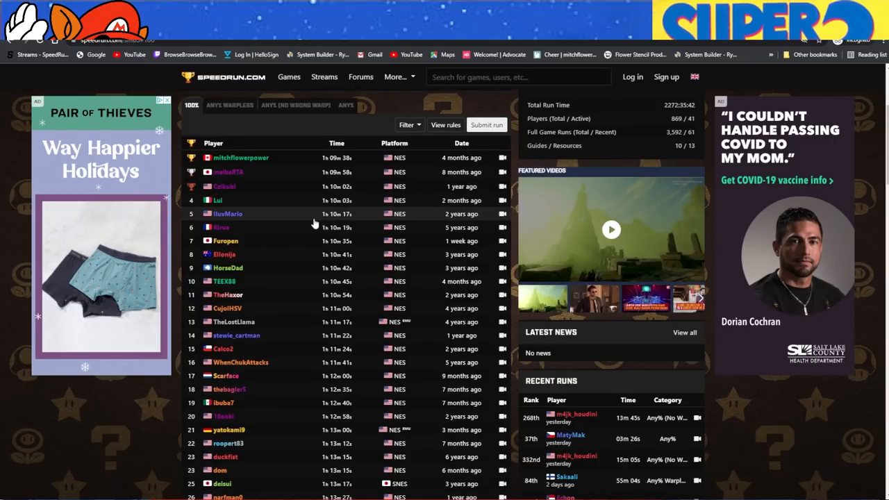
pyautogui.moveTo(456, 228)
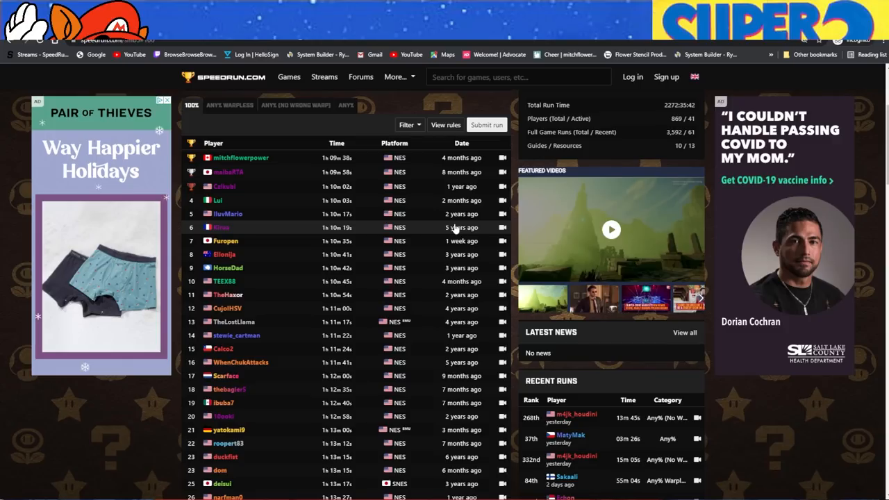
pyautogui.moveTo(428, 242)
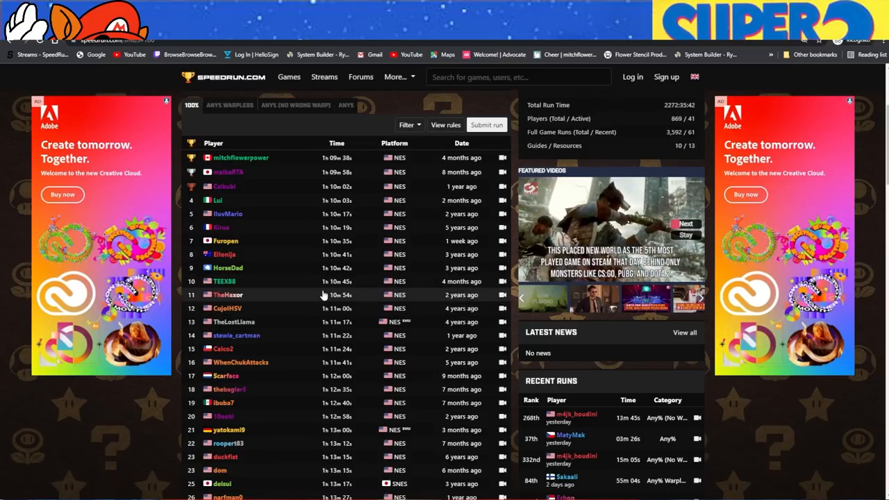
pyautogui.scroll(-3)
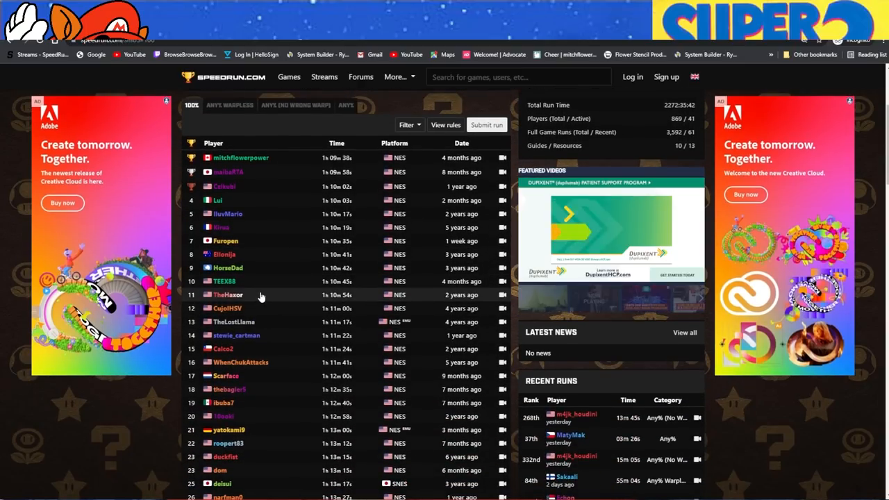
pyautogui.moveTo(275, 172)
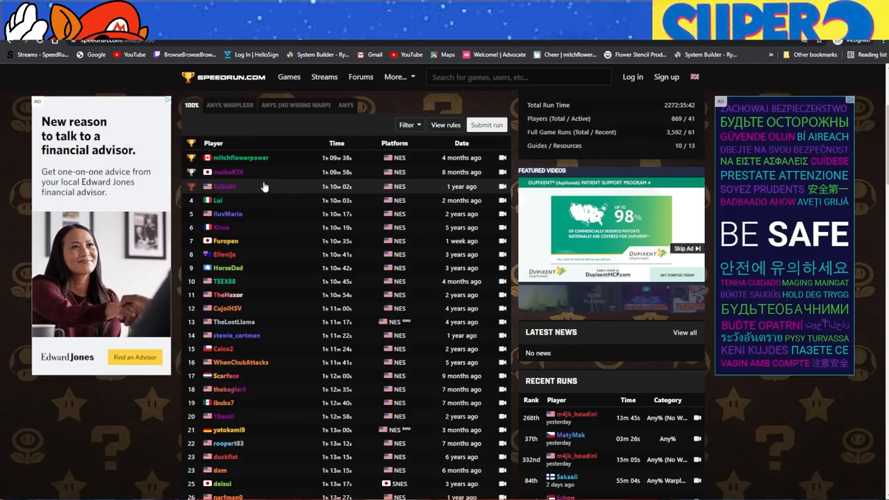
pyautogui.moveTo(329, 192)
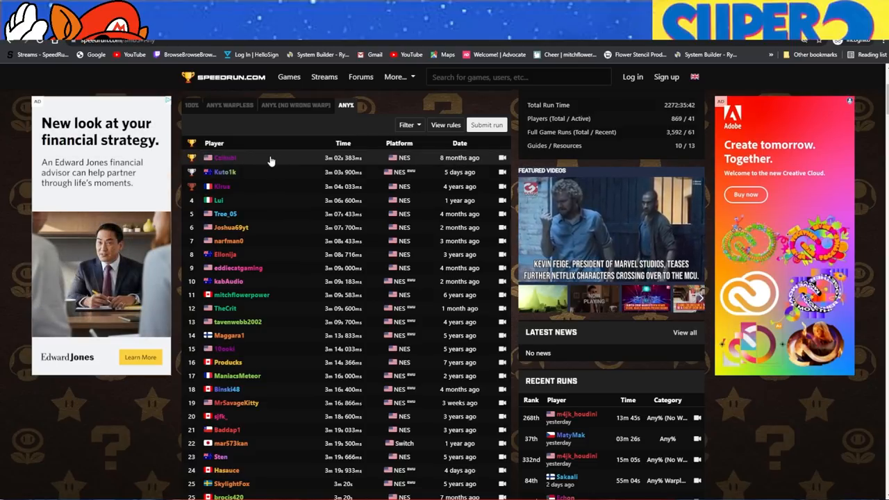
pyautogui.moveTo(291, 159)
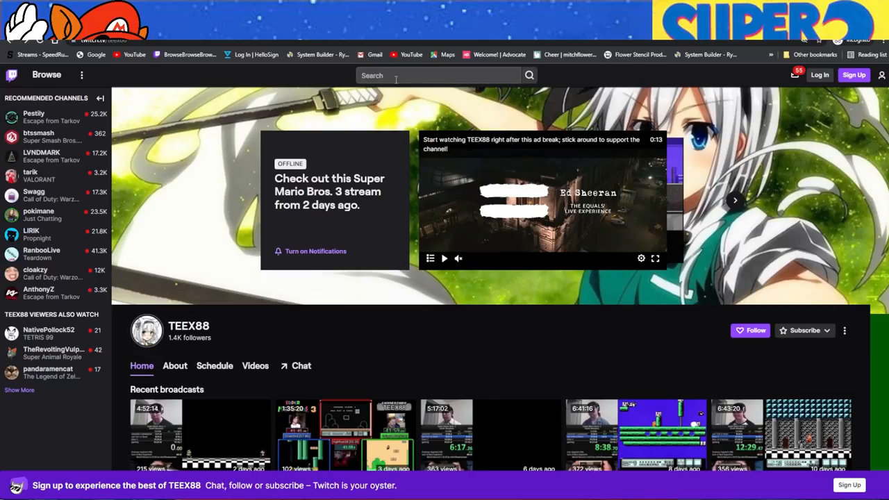
# Step: Search Twitch for czikubi, open the channel and show its Videos page of broadcasts and uploads
pyautogui.write('c')
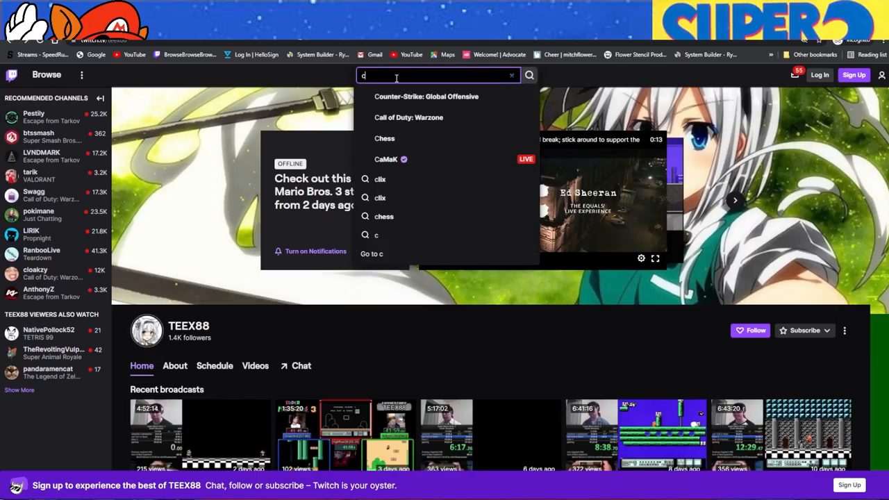
pyautogui.write('czikubi')
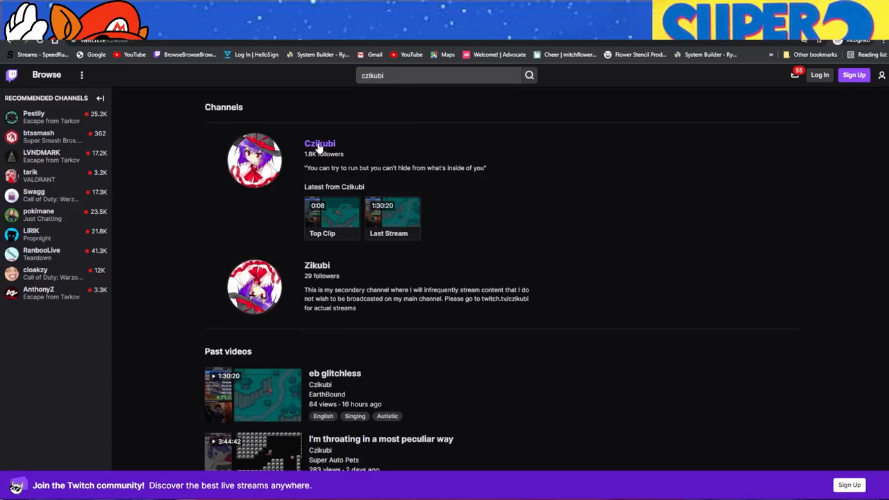
pyautogui.click(319, 143)
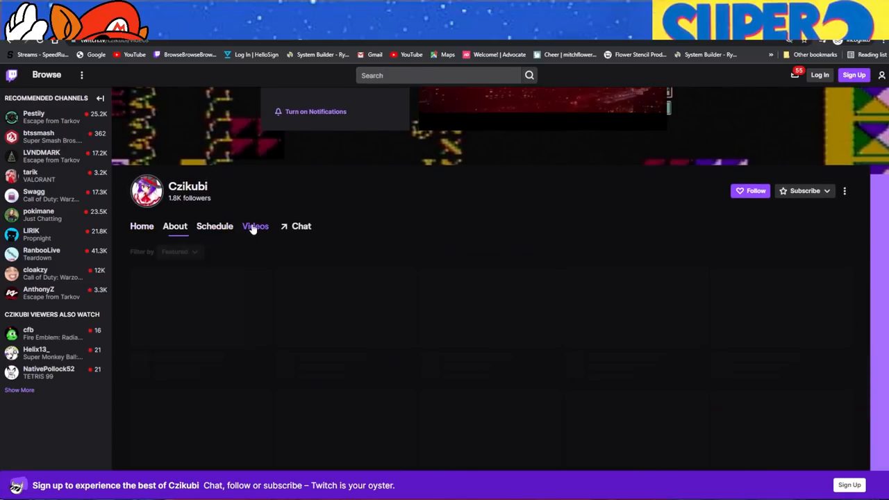
pyautogui.click(256, 225)
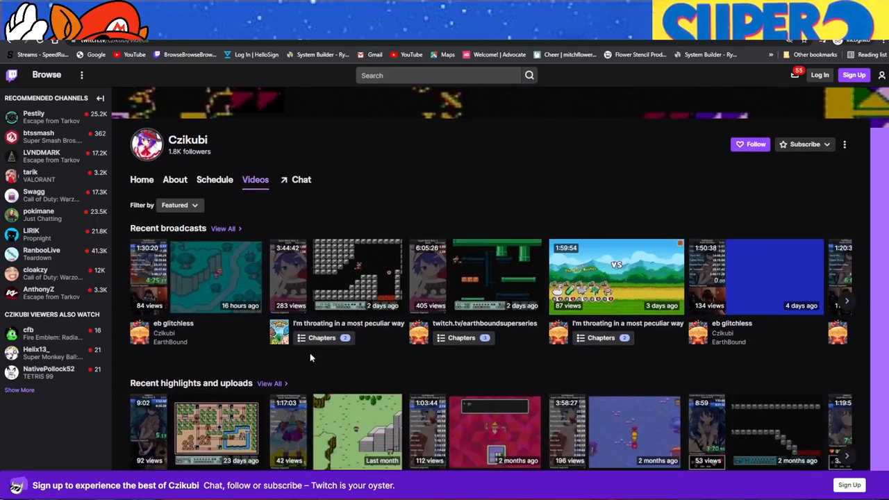
pyautogui.moveTo(421, 353)
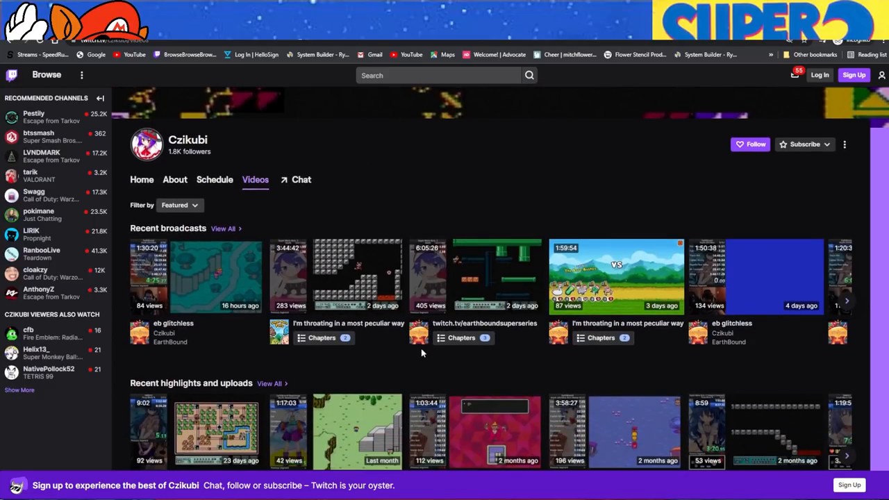
pyautogui.moveTo(215, 331)
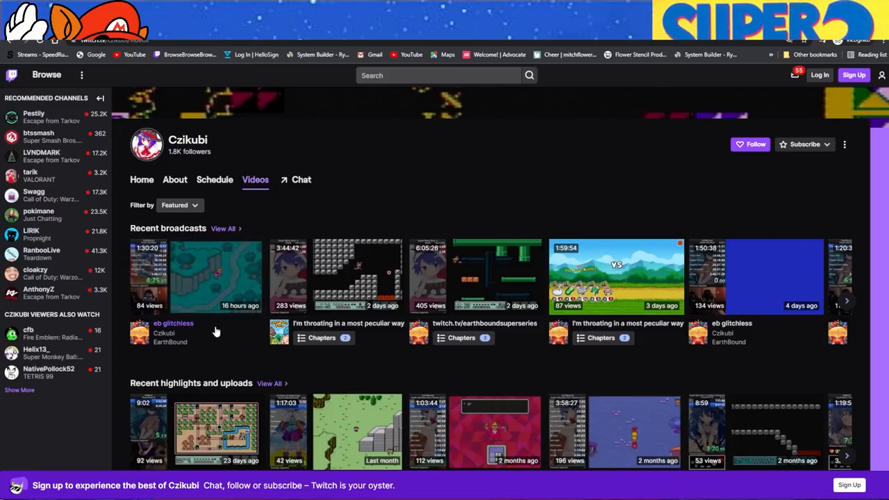
pyautogui.moveTo(341, 275)
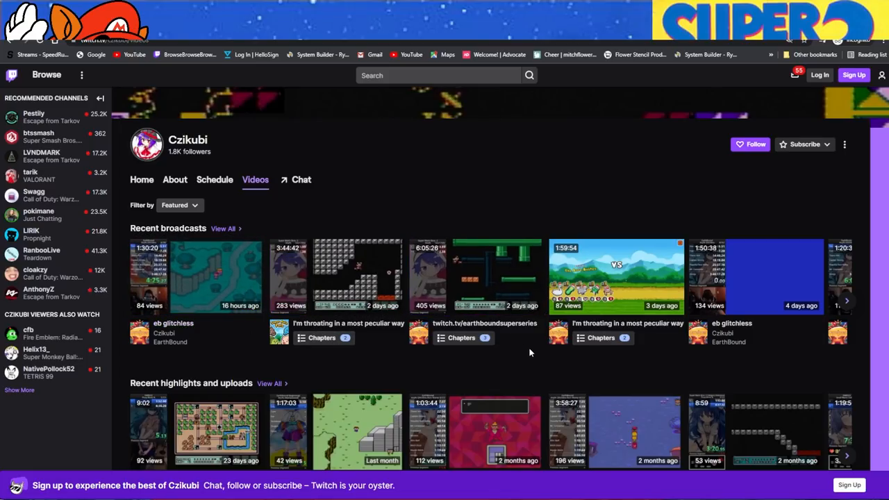
pyautogui.moveTo(410, 375)
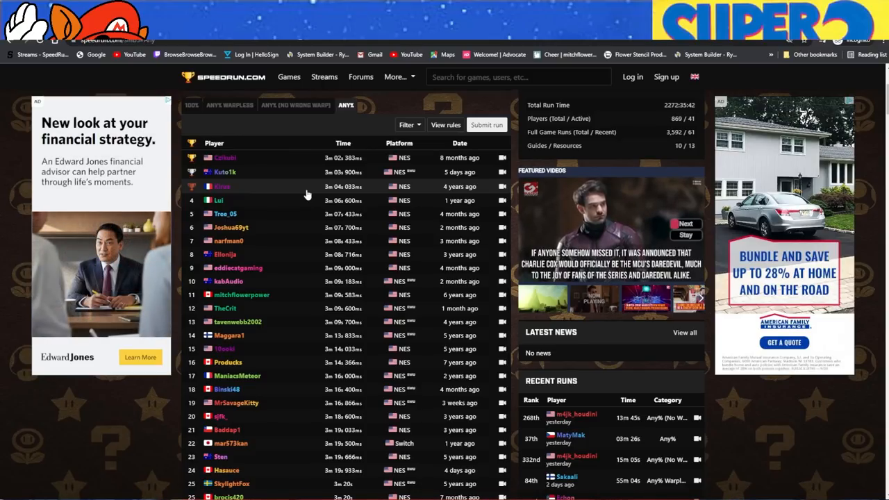
pyautogui.moveTo(66, 228)
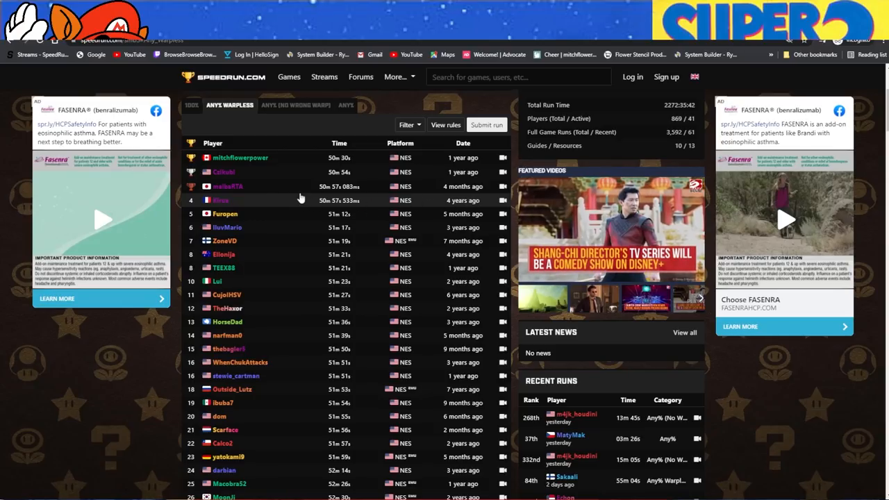
pyautogui.moveTo(485, 203)
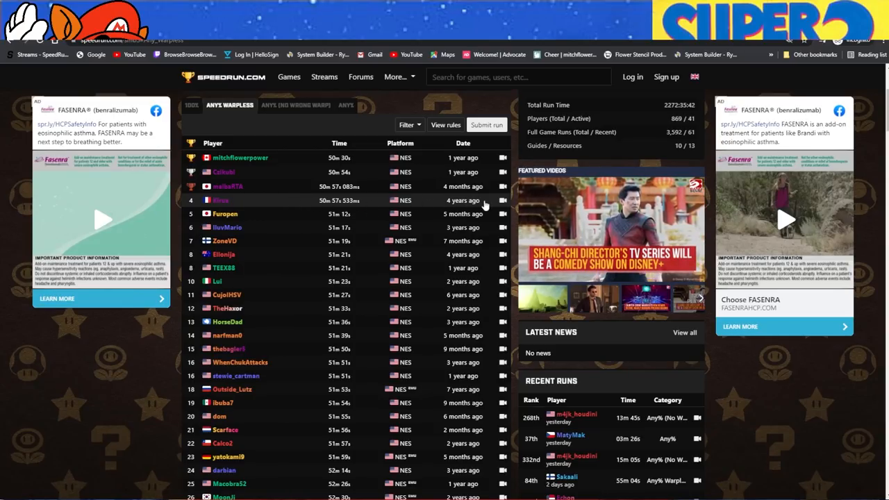
pyautogui.moveTo(478, 228)
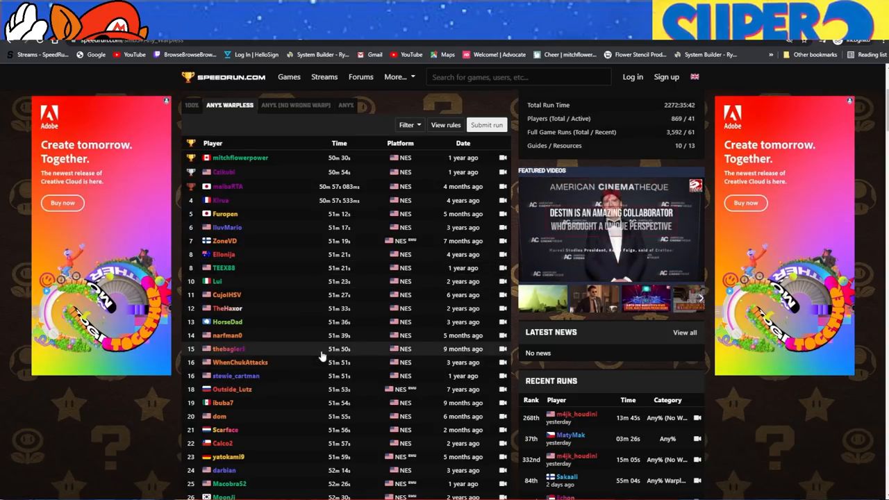
# Step: Look down the Any% Warpless rankings on the Super Mario Bros. 3 leaderboard
pyautogui.scroll(-3)
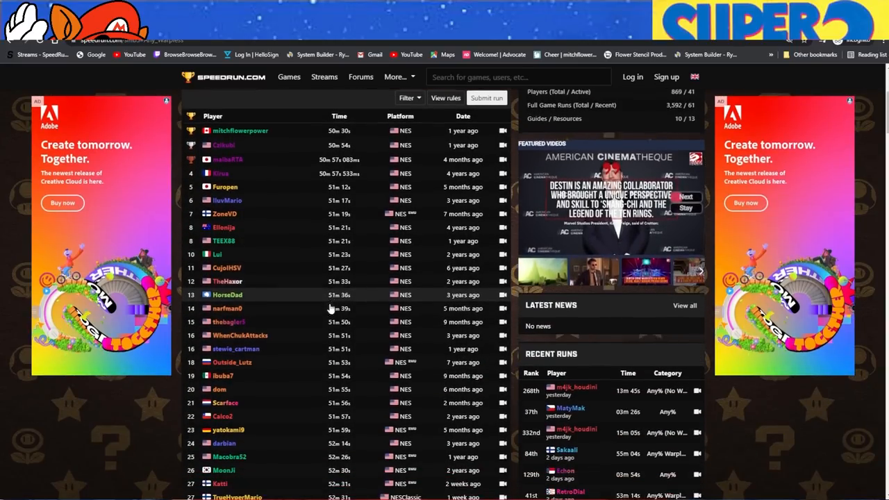
pyautogui.scroll(-3)
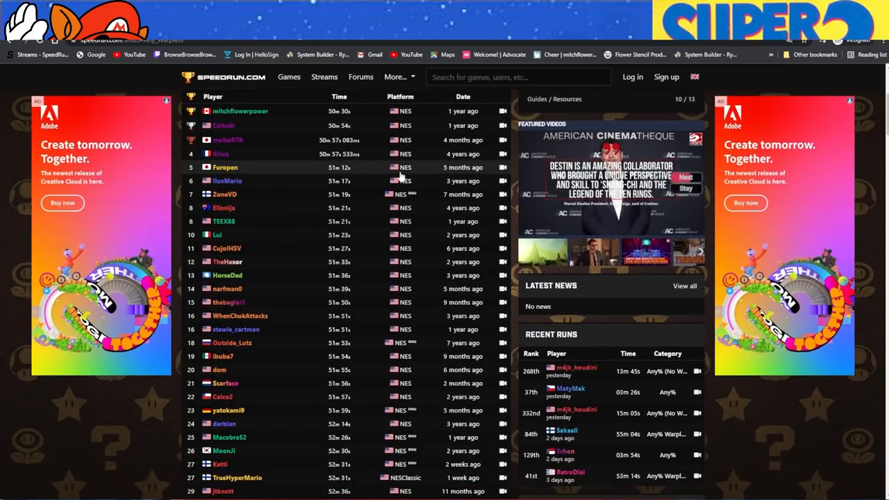